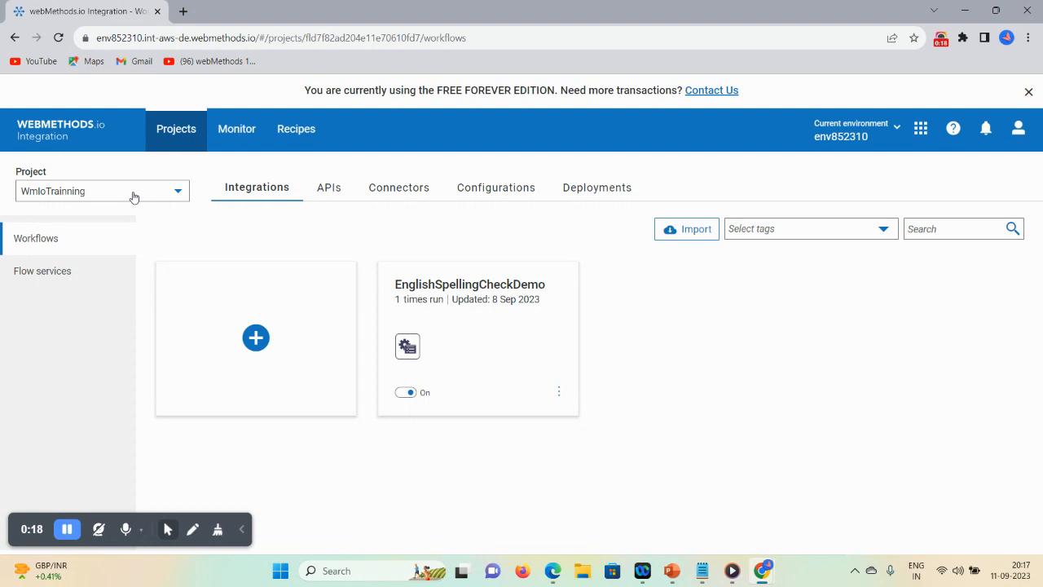
mouse_move(87, 201)
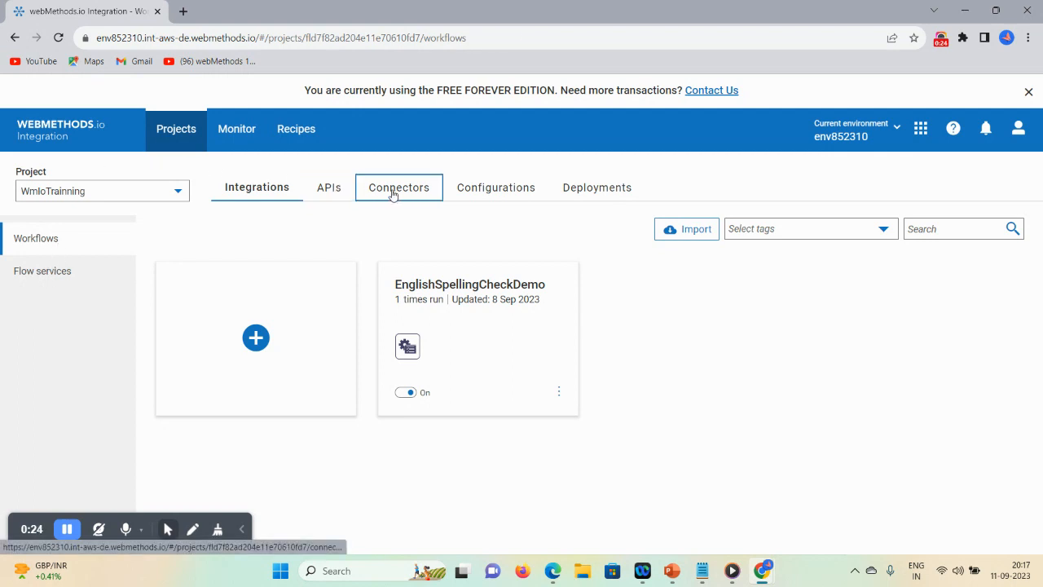
Step: Show the WmIoTrainning project's Flat file connectors, listing FlatFileConnector and employee
left_click(398, 187)
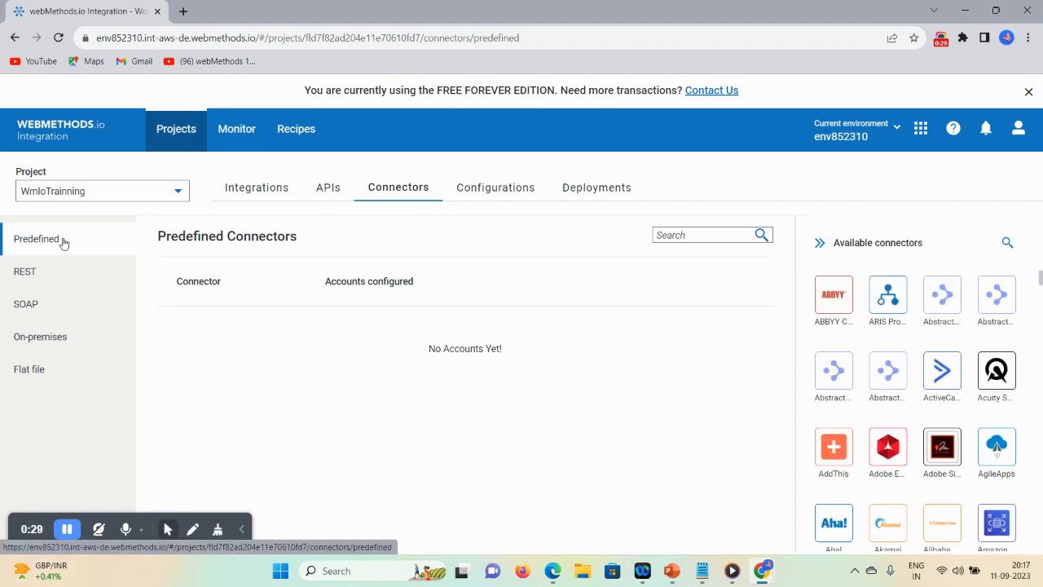
mouse_move(79, 269)
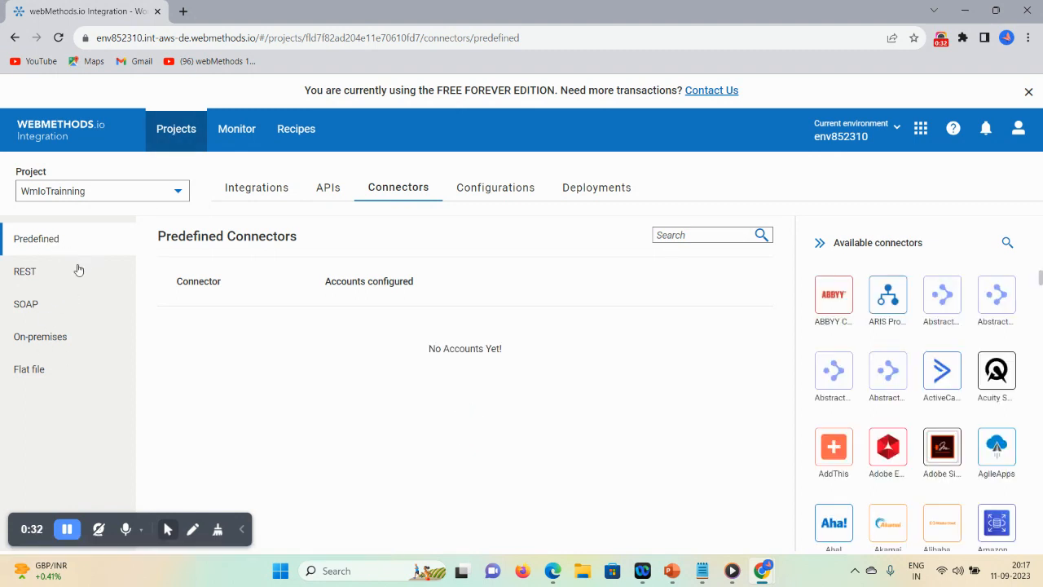
mouse_move(40, 336)
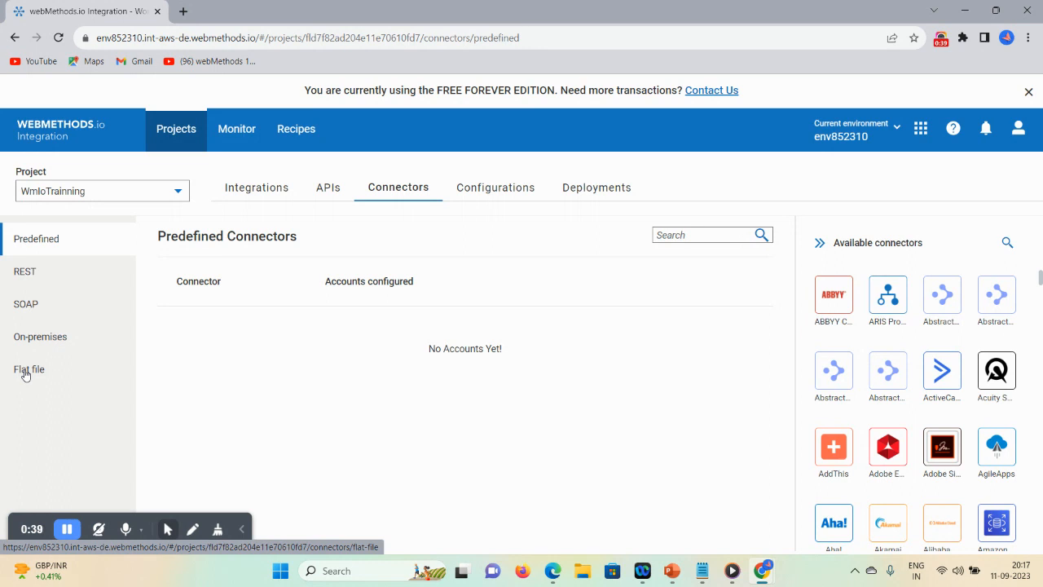
left_click(29, 369)
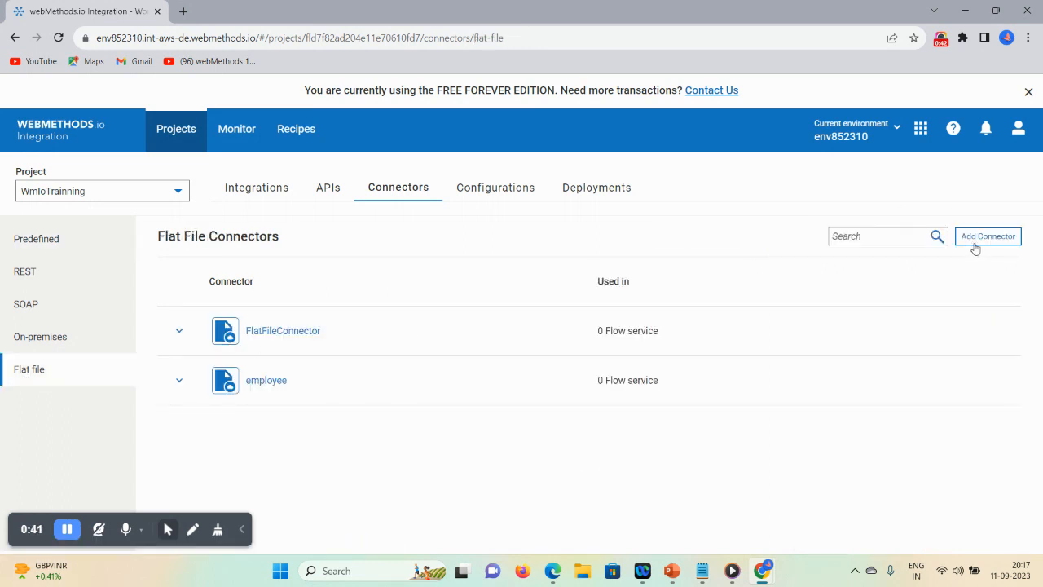
Step: Add a new flat file connector using the Import from file option
left_click(987, 235)
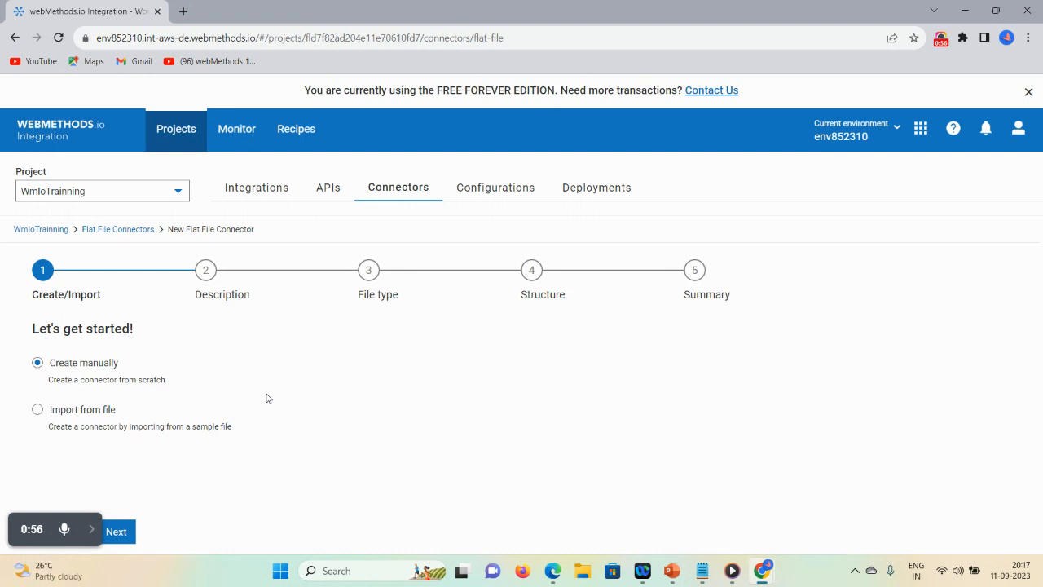
mouse_move(38, 412)
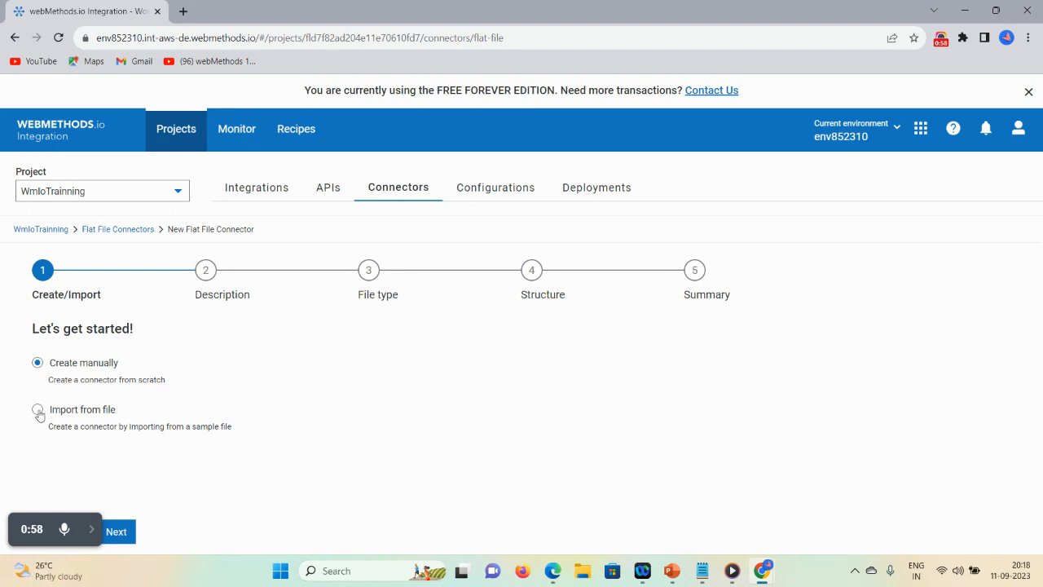
left_click(37, 409)
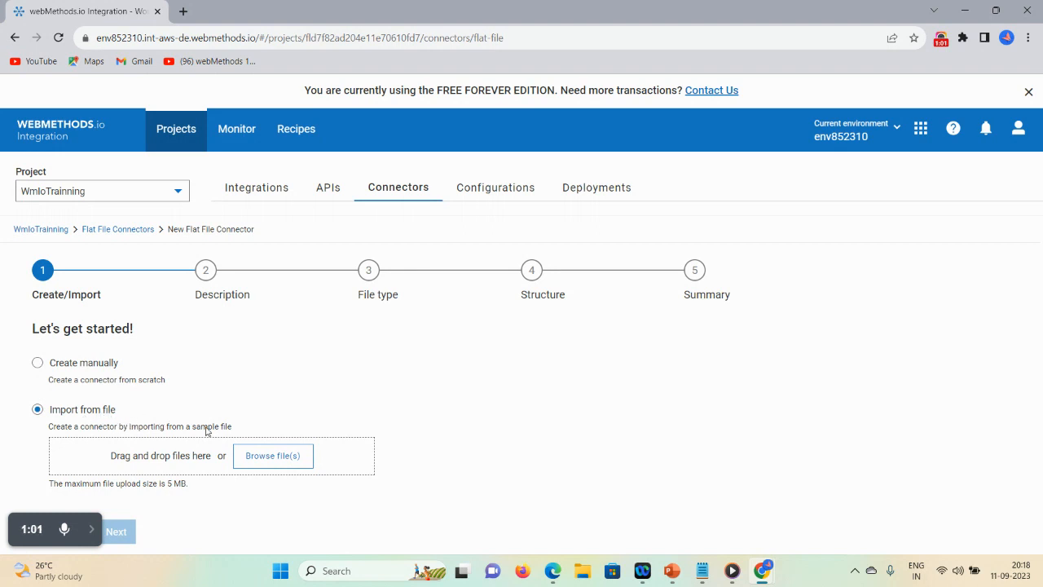
mouse_move(272, 455)
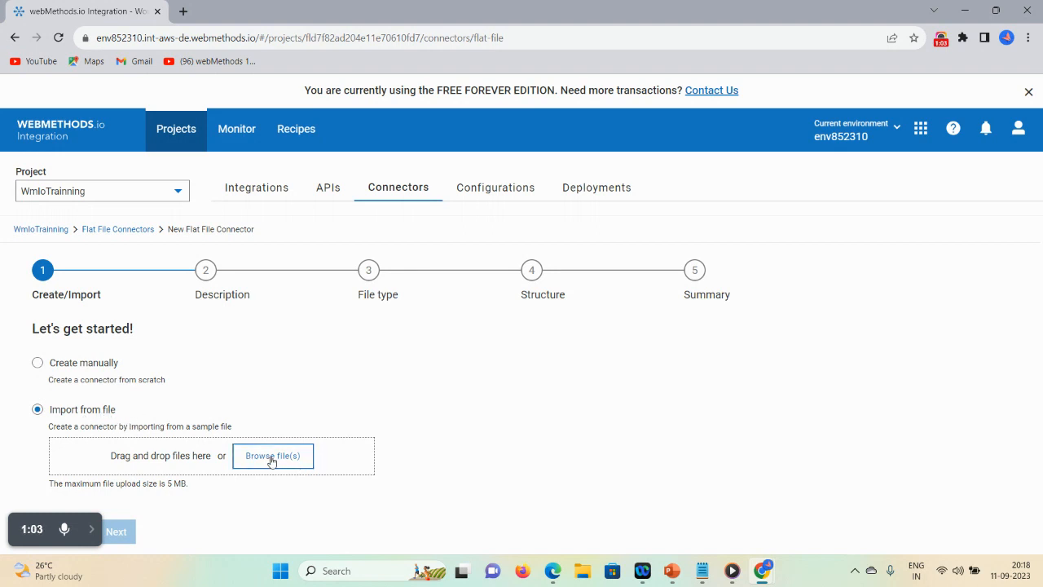
Step: Upload ff.txt from the Desktop as the connector's sample file
left_click(272, 454)
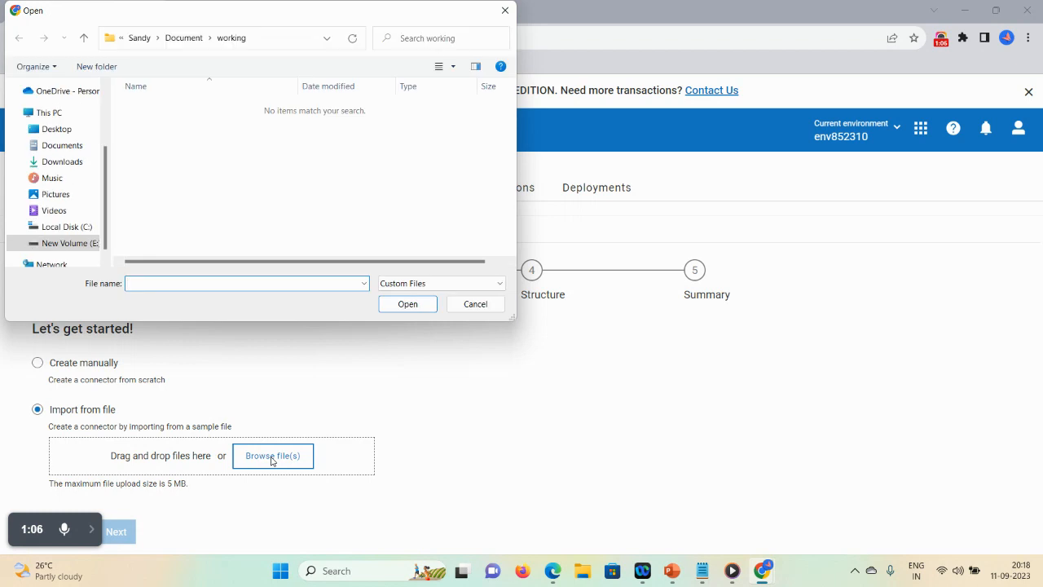
left_click(56, 128)
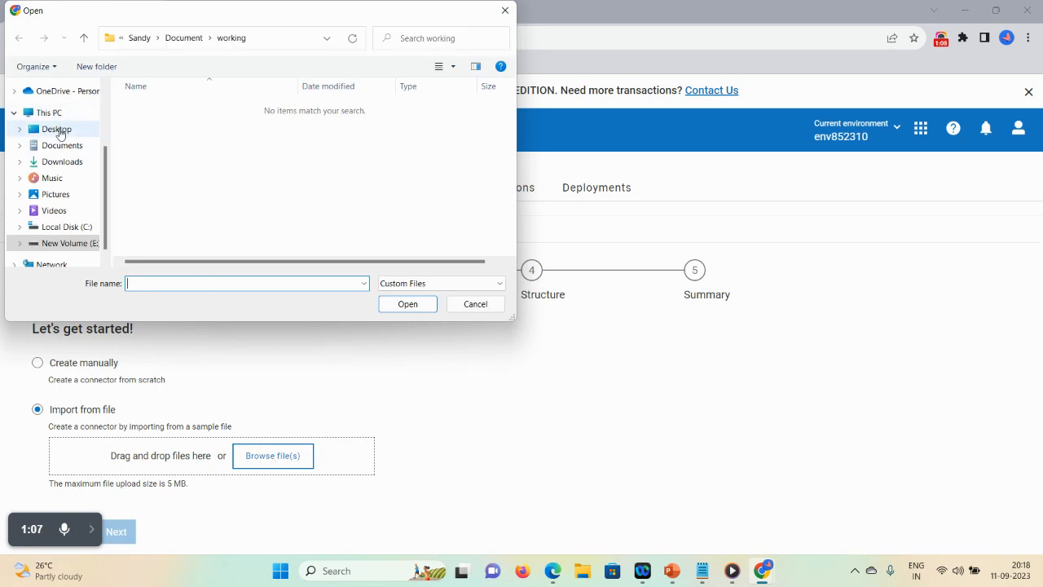
left_click(57, 128)
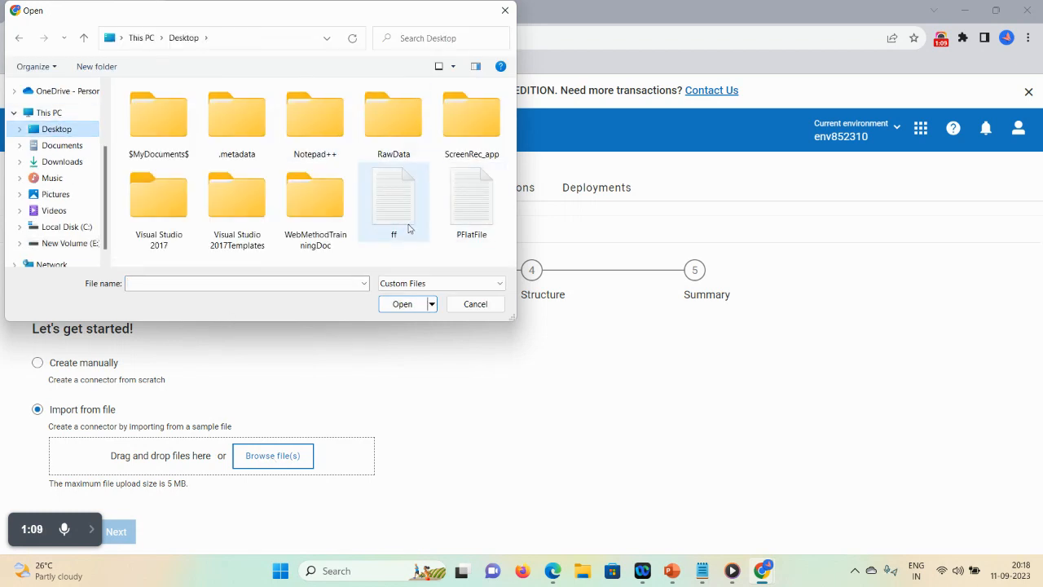
left_click(394, 196)
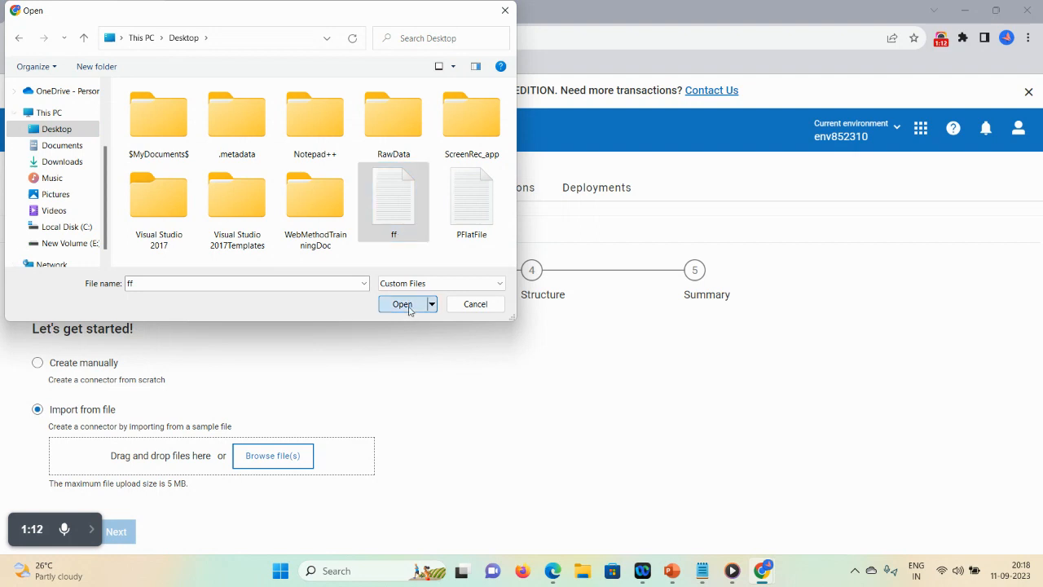
left_click(401, 303)
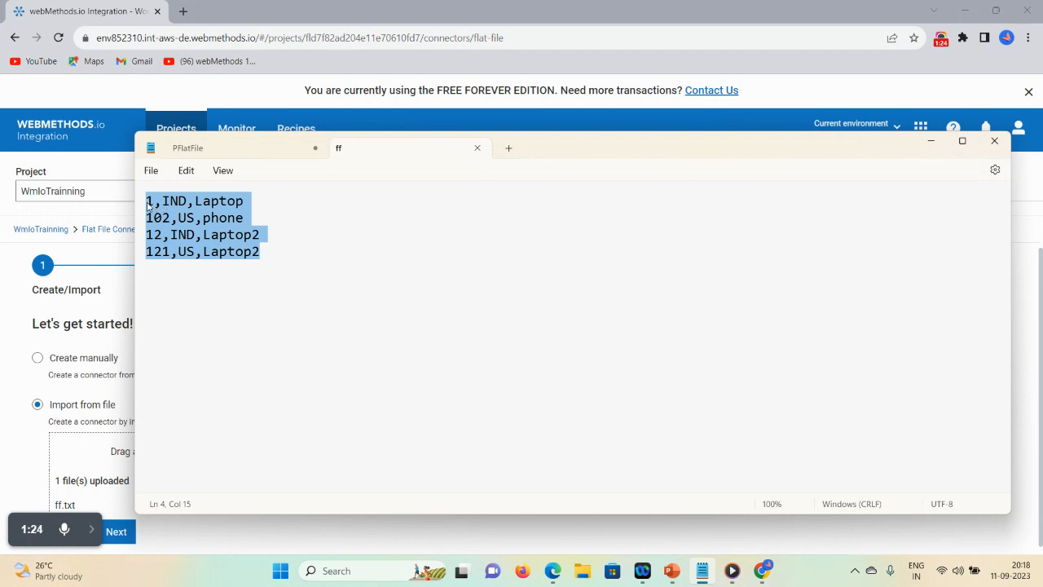
mouse_move(230, 210)
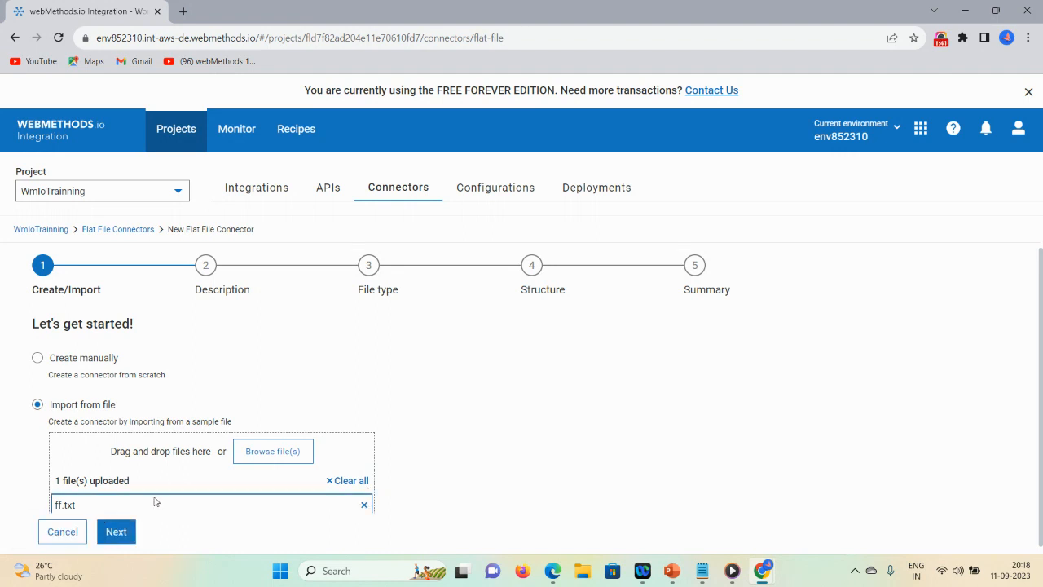
mouse_move(140, 514)
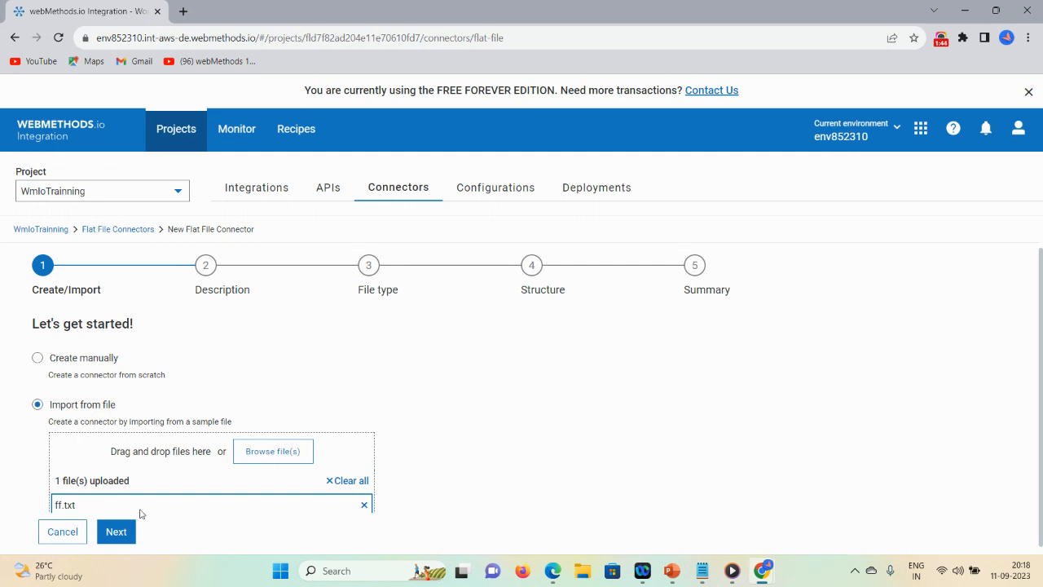
Step: Name the connector 'invoice' and advance to the Flat File Definition step
left_click(115, 531)
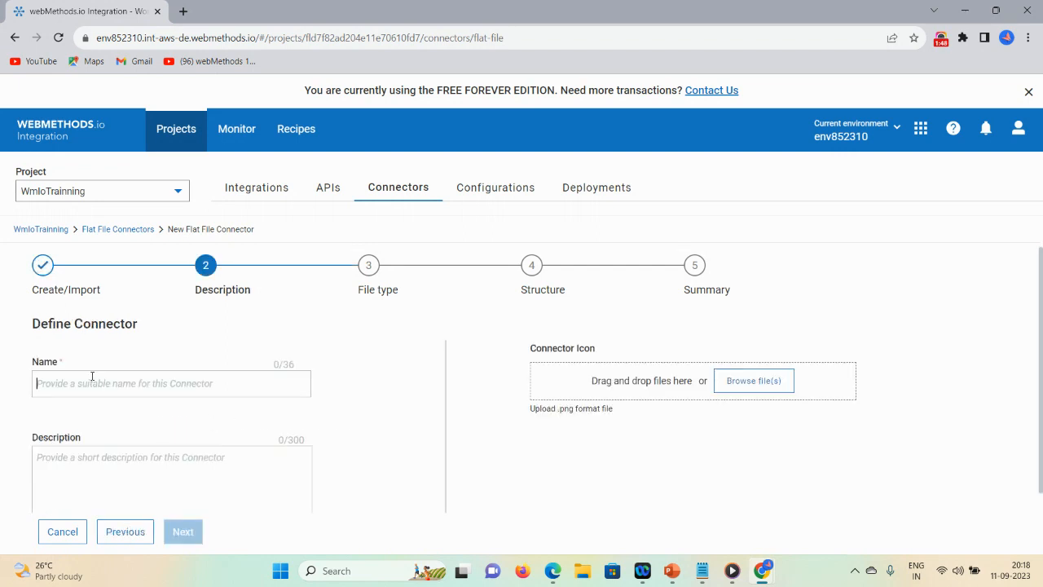
type("inovc")
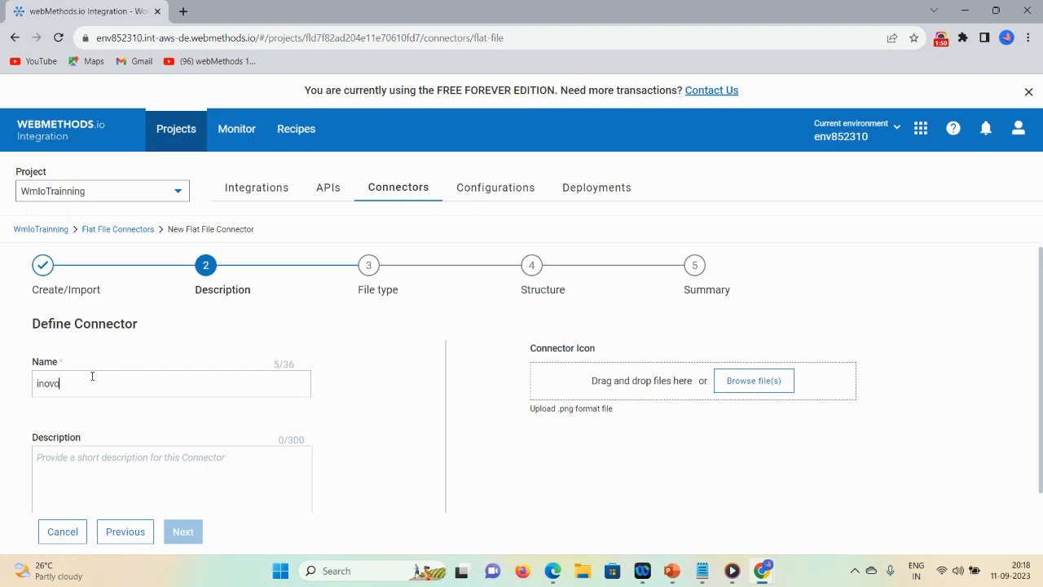
key("backspace")
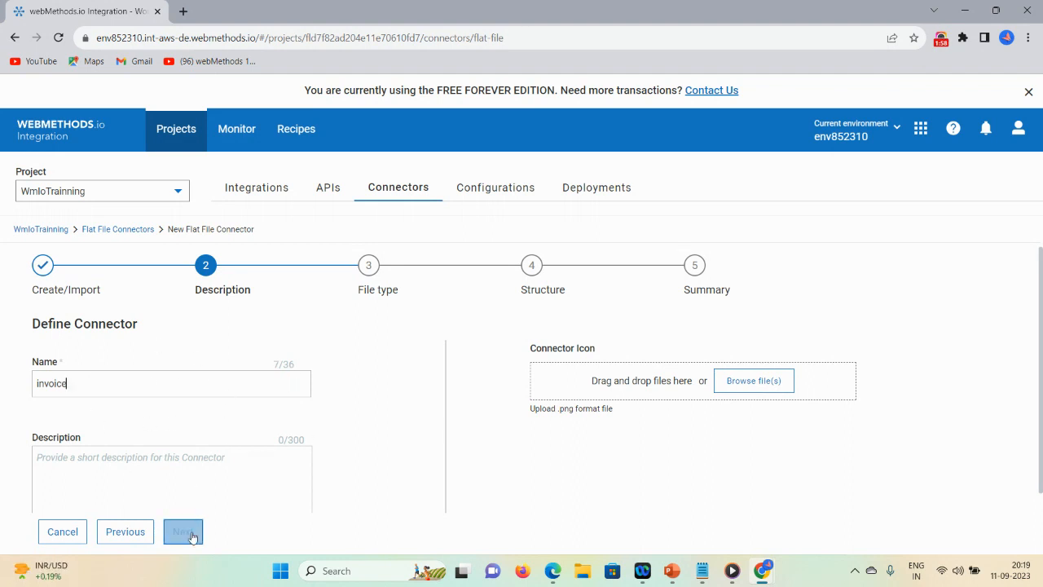
left_click(182, 531)
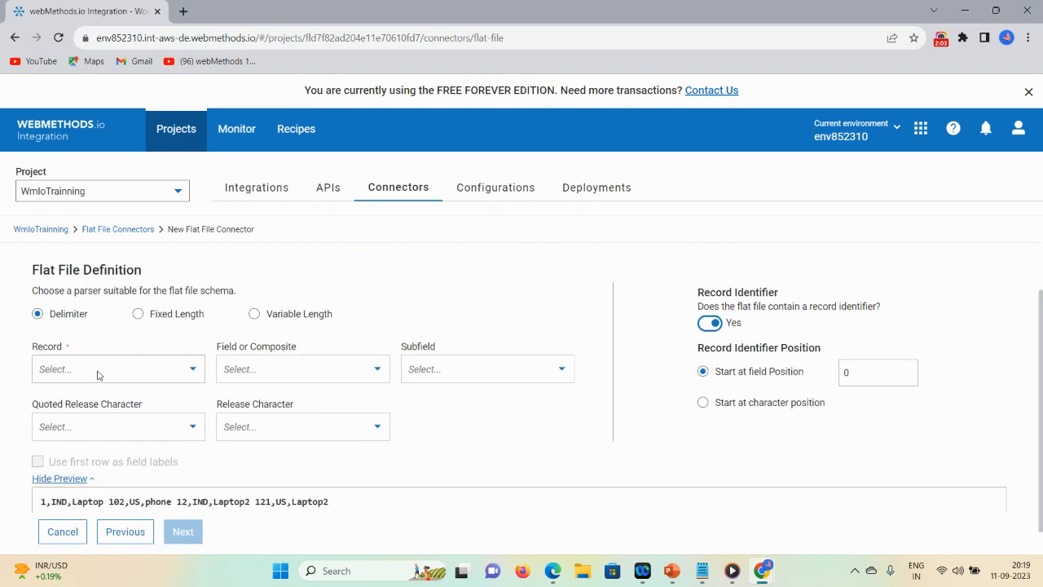
mouse_move(87, 377)
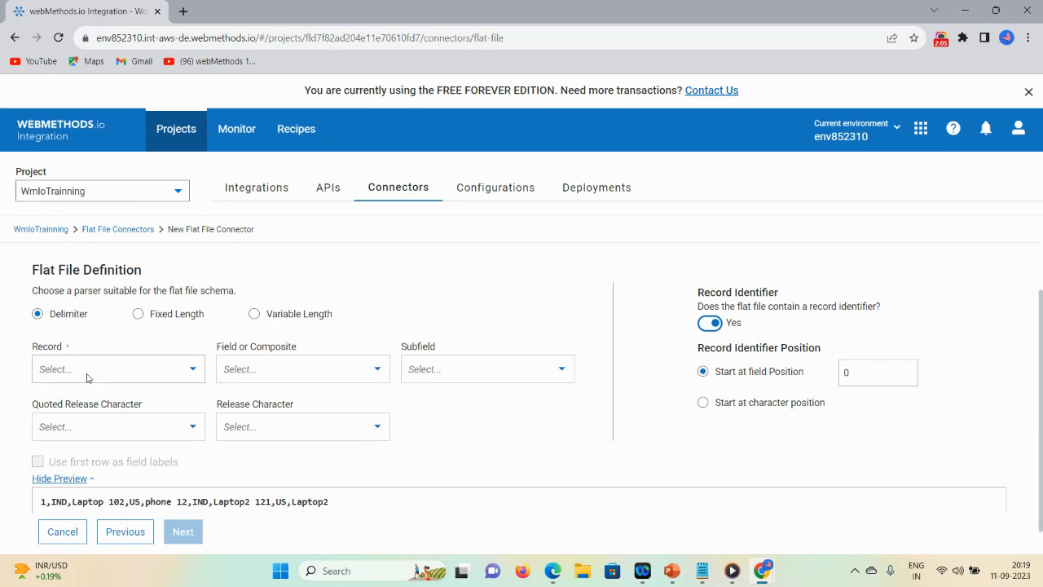
Step: Use line feed and comma delimiters with no record identifier, then continue to Structure
left_click(118, 368)
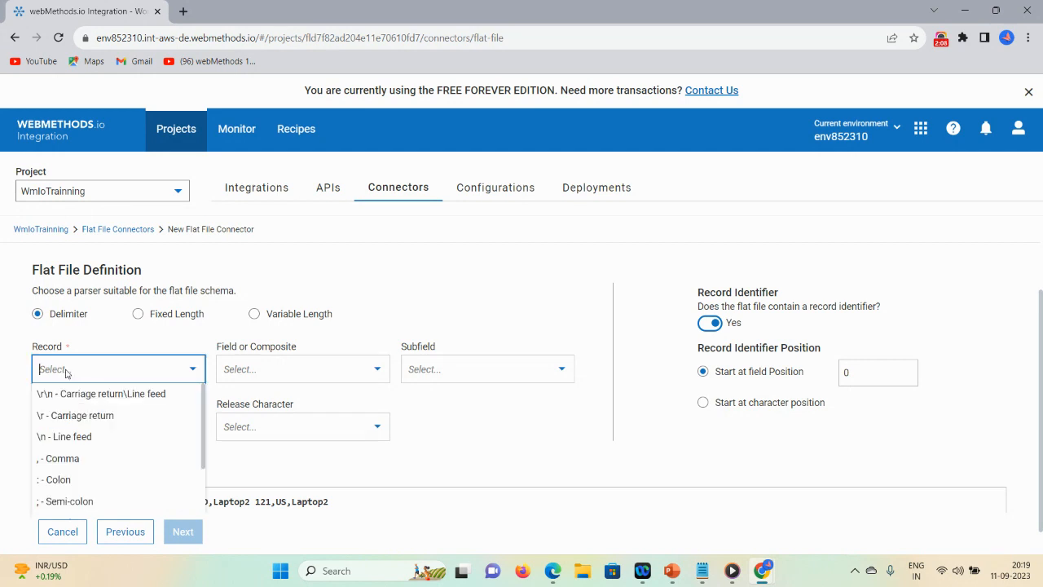
left_click(63, 436)
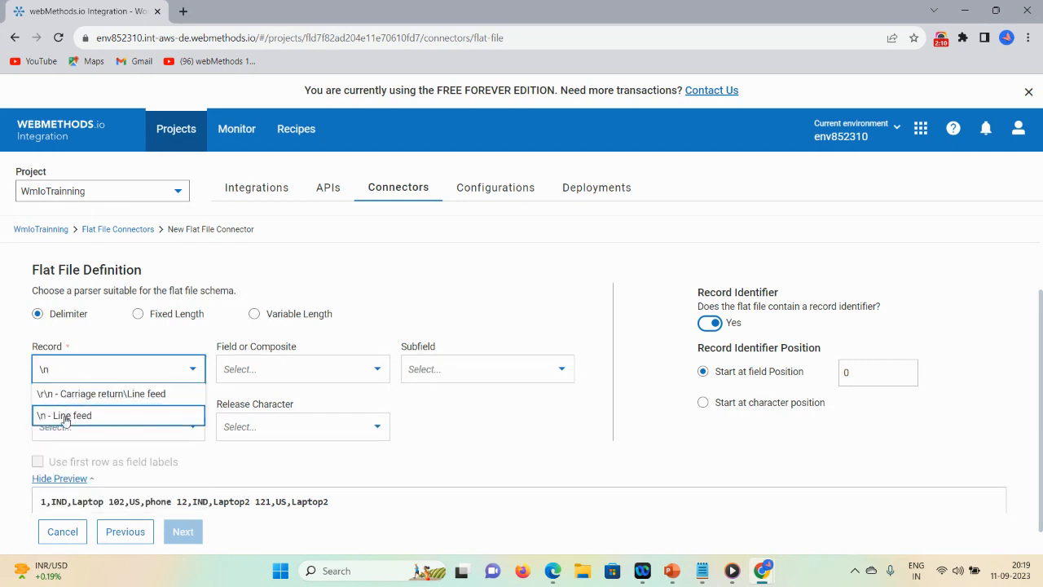
left_click(63, 415)
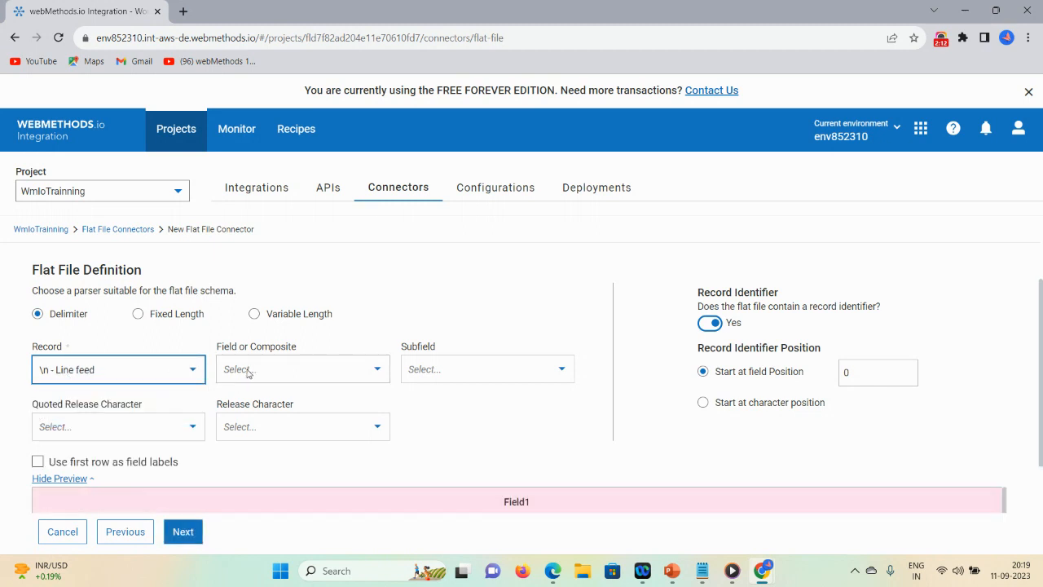
left_click(302, 368)
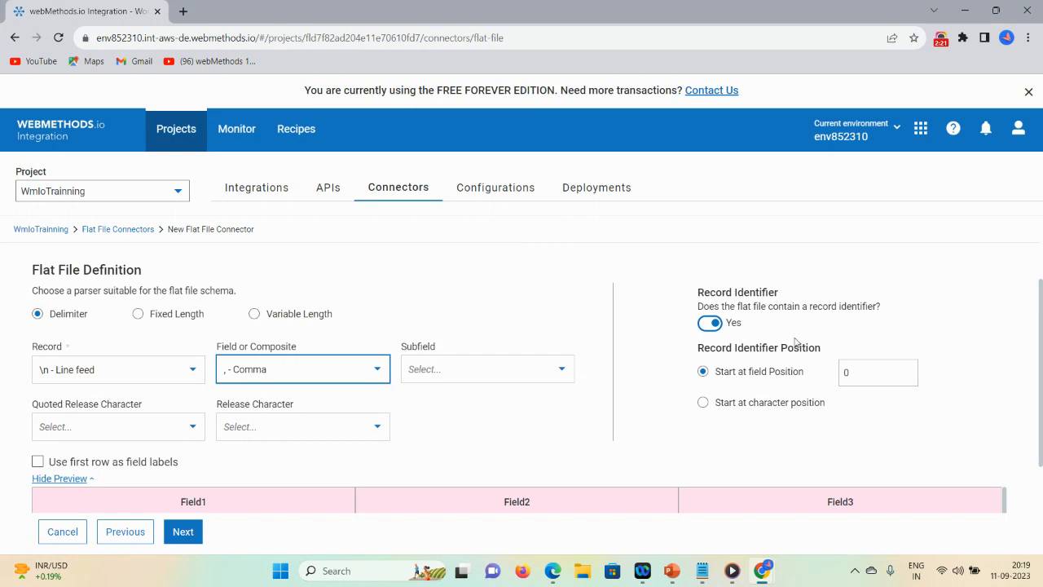
mouse_move(710, 323)
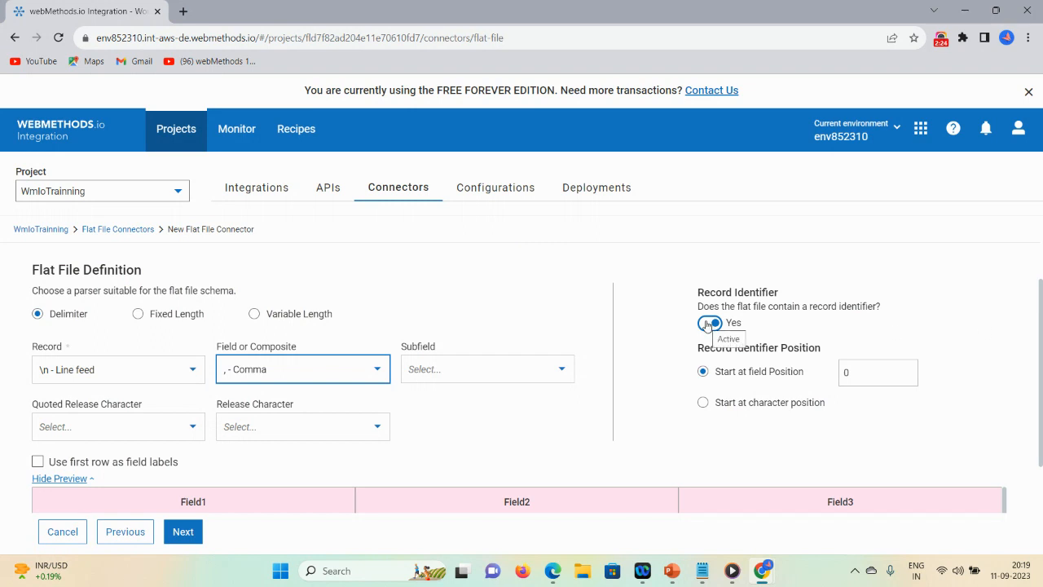
left_click(710, 321)
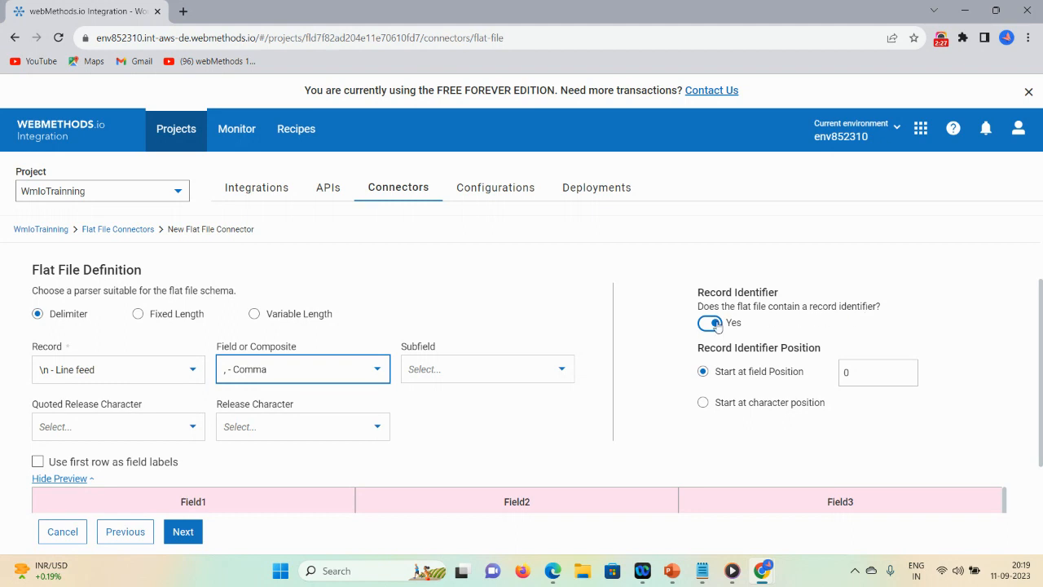
left_click(709, 322)
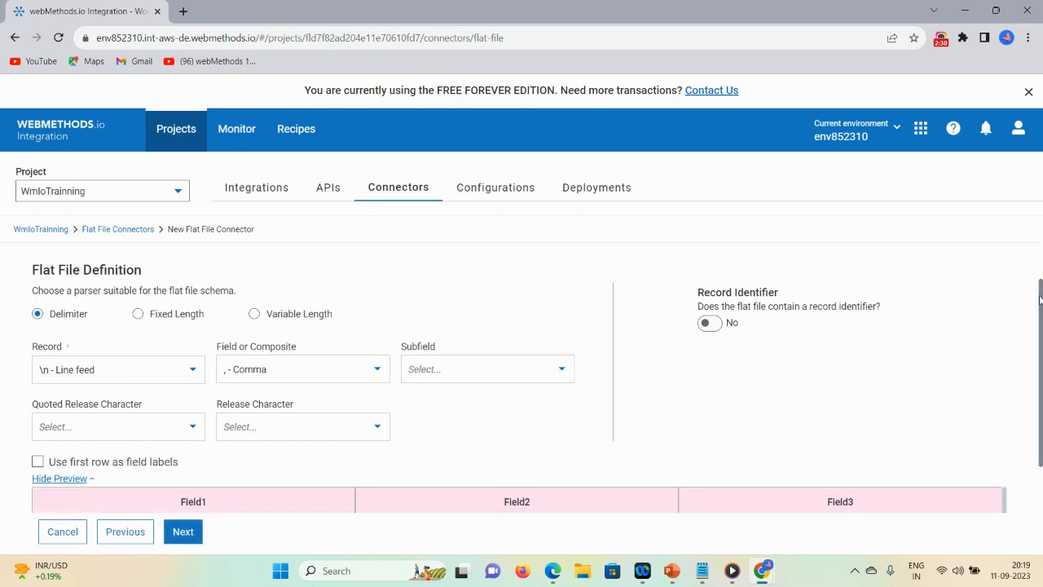
scroll("down", 3)
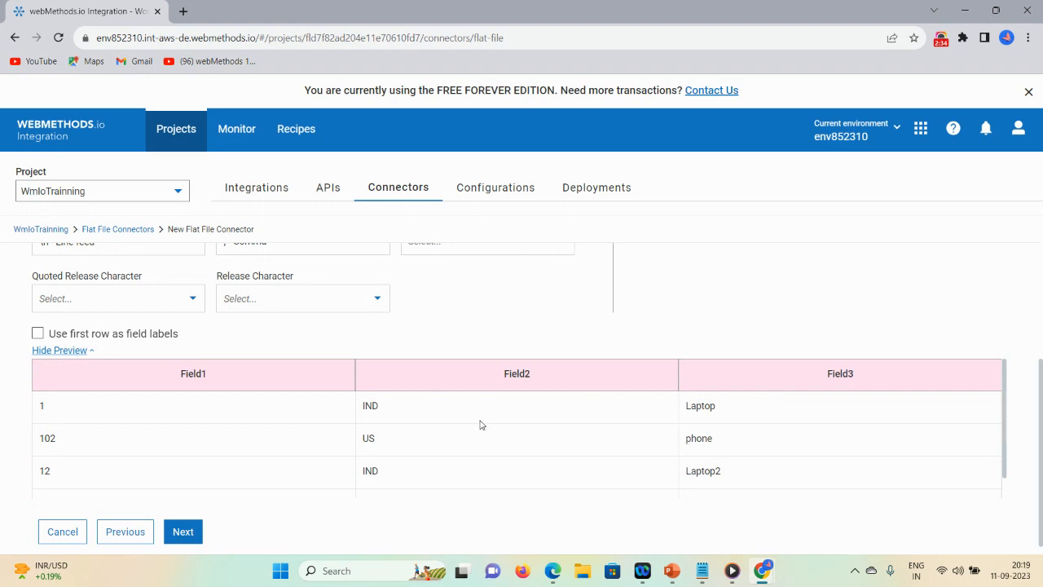
mouse_move(940, 414)
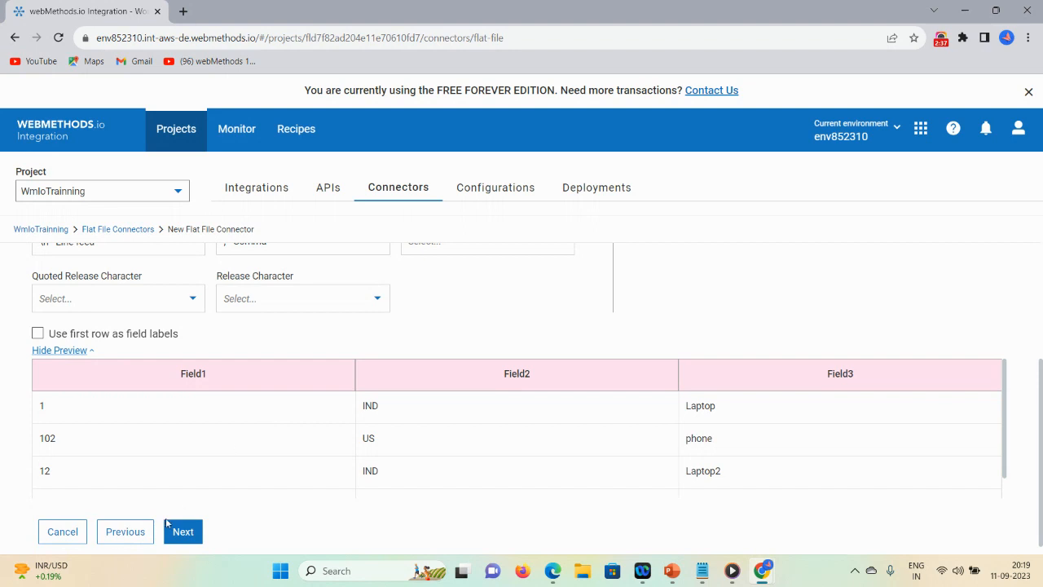
left_click(183, 531)
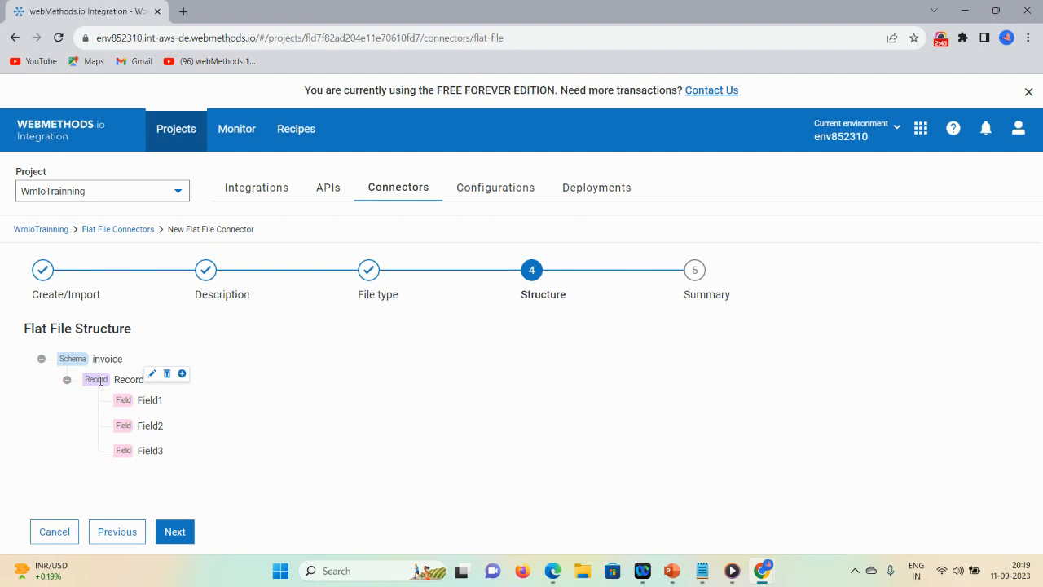
Step: Rename the Record node to 'invoice'
left_click(152, 373)
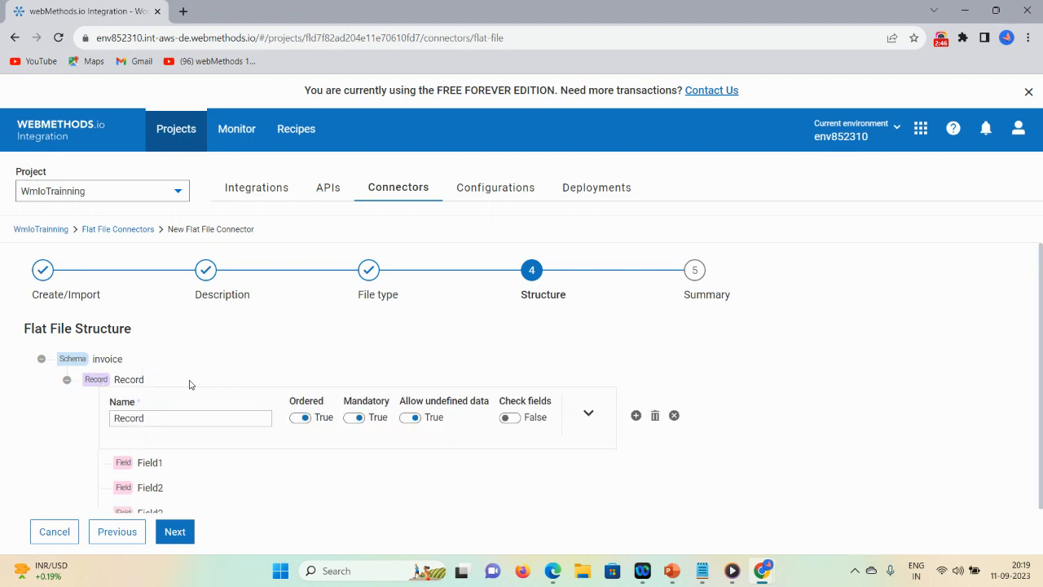
left_click(190, 418)
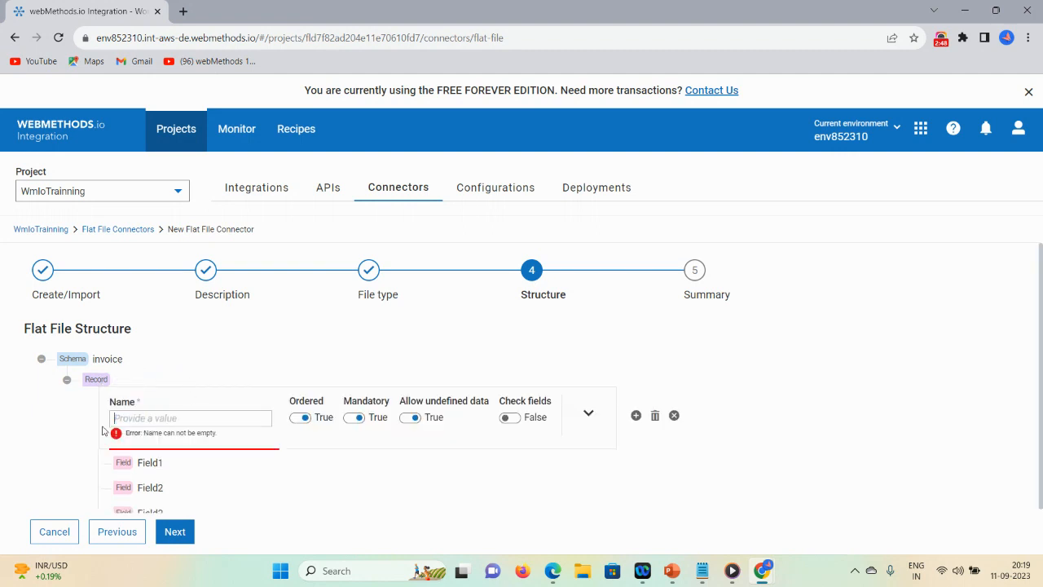
type("ino")
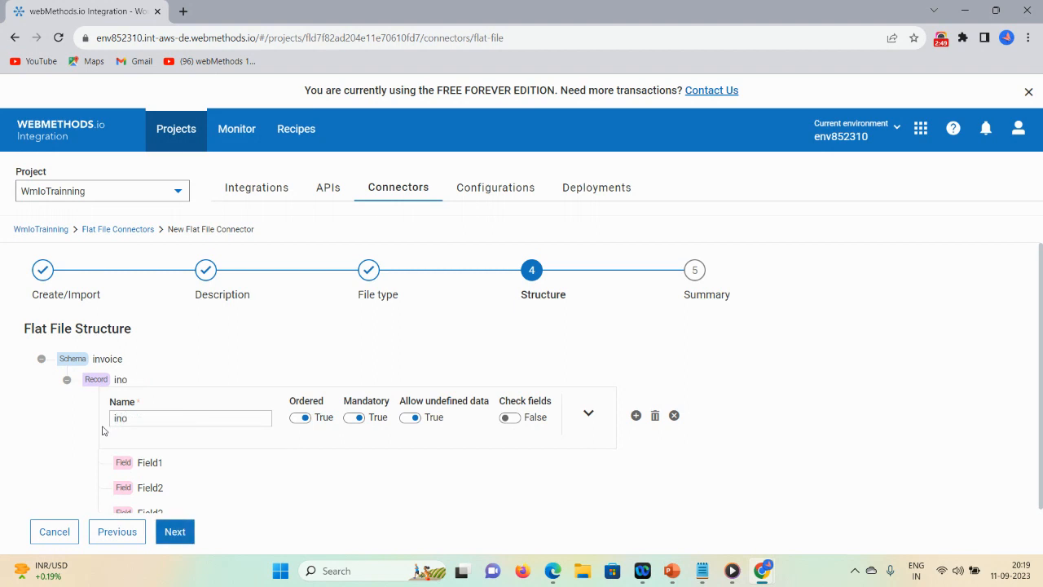
key("Backspace")
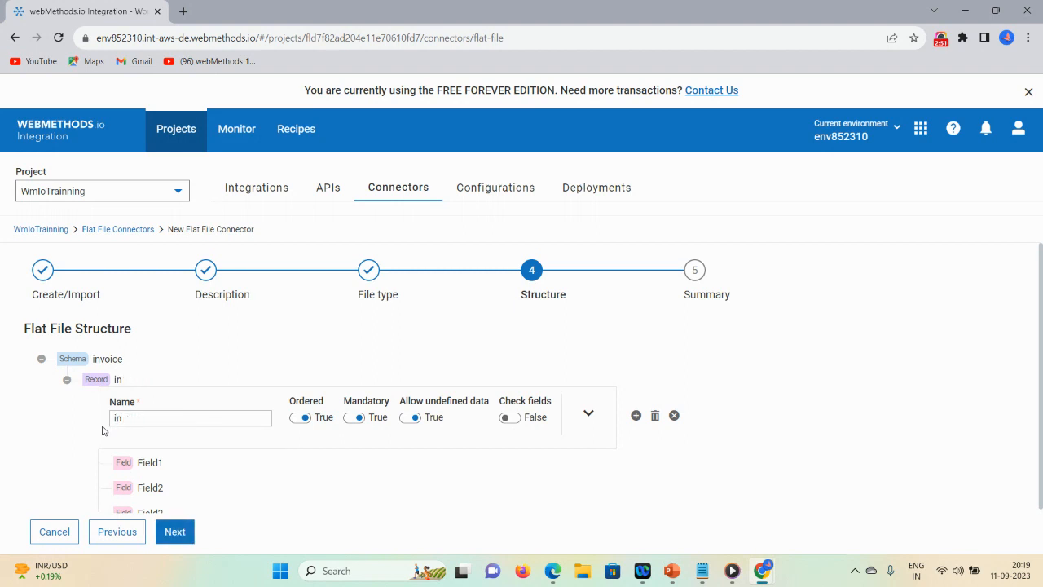
type("invoice")
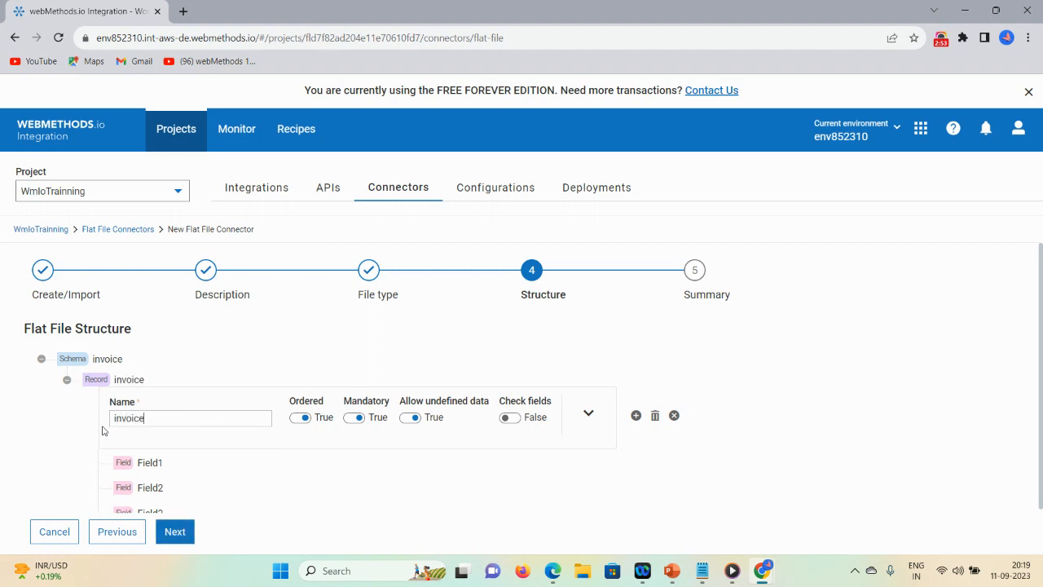
Step: Set the invoice record's Max repeat to Unlimited
scroll("down", 3)
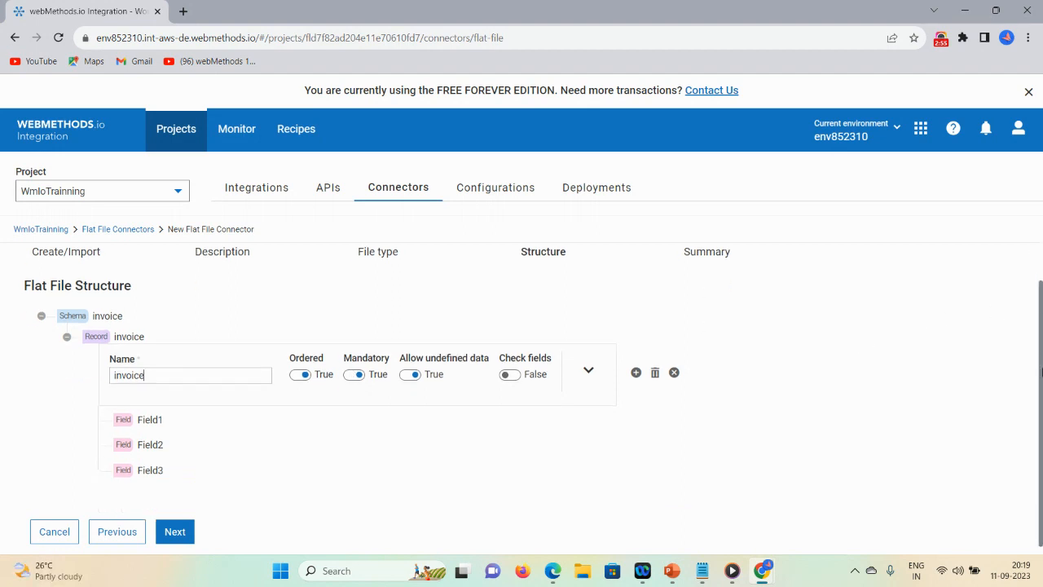
mouse_move(86, 352)
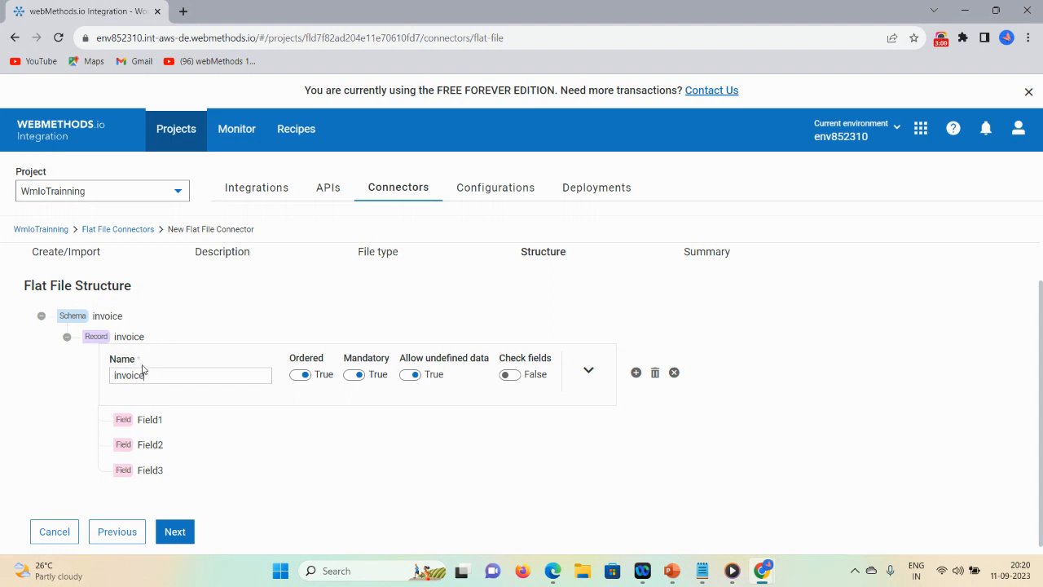
left_click(589, 371)
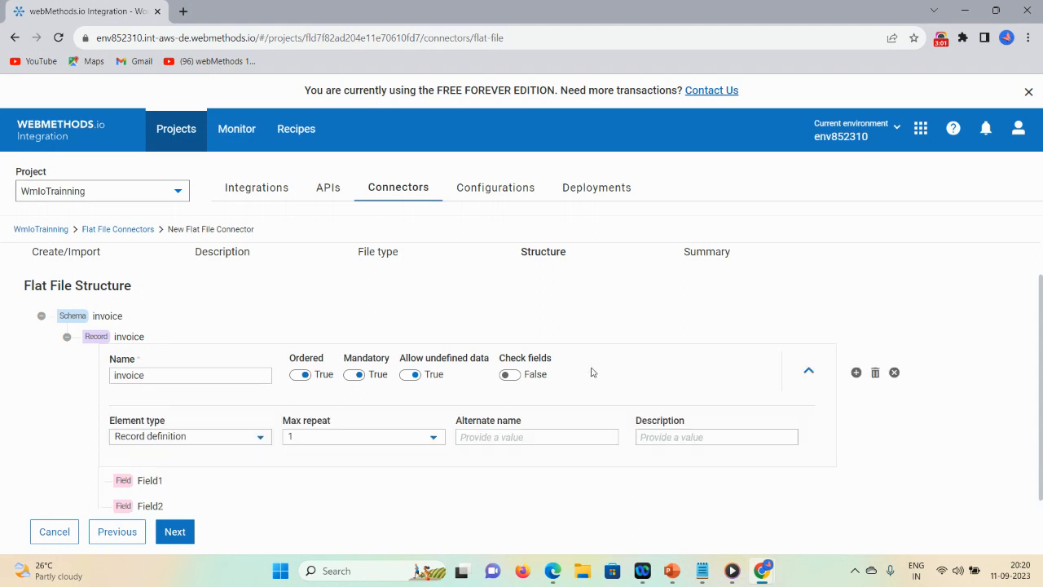
left_click(362, 436)
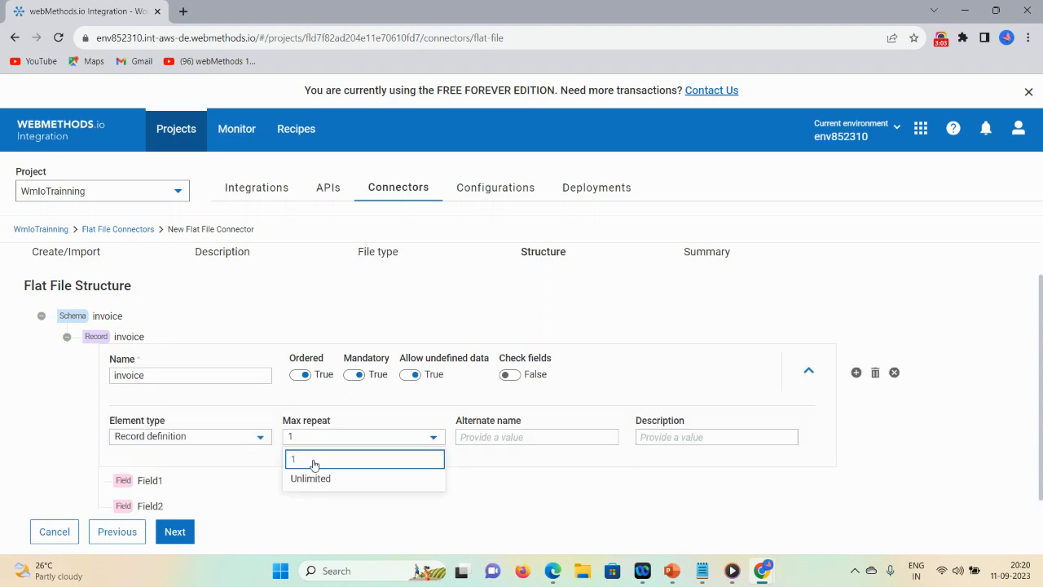
left_click(310, 478)
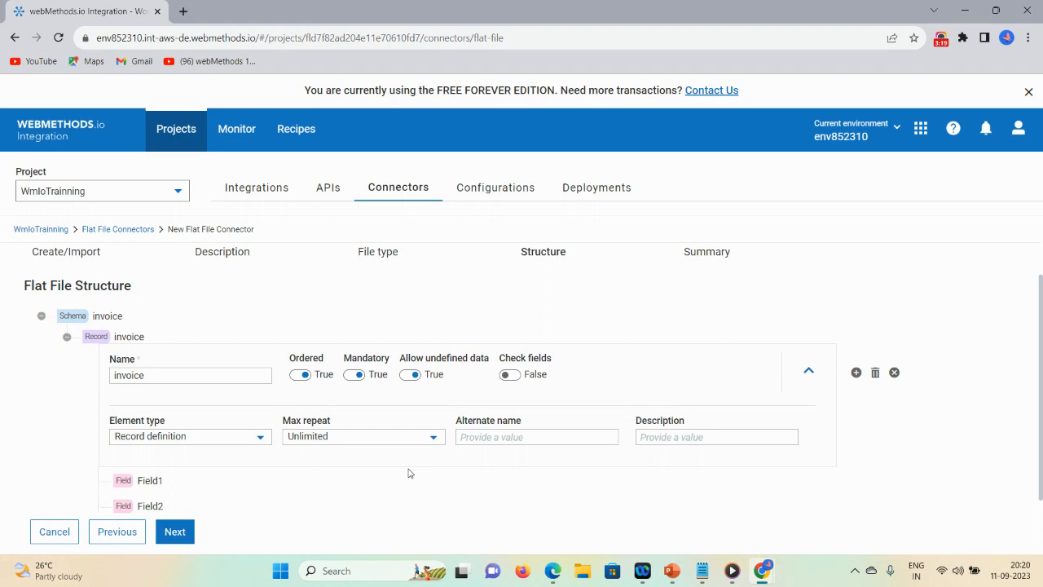
scroll("down", 3)
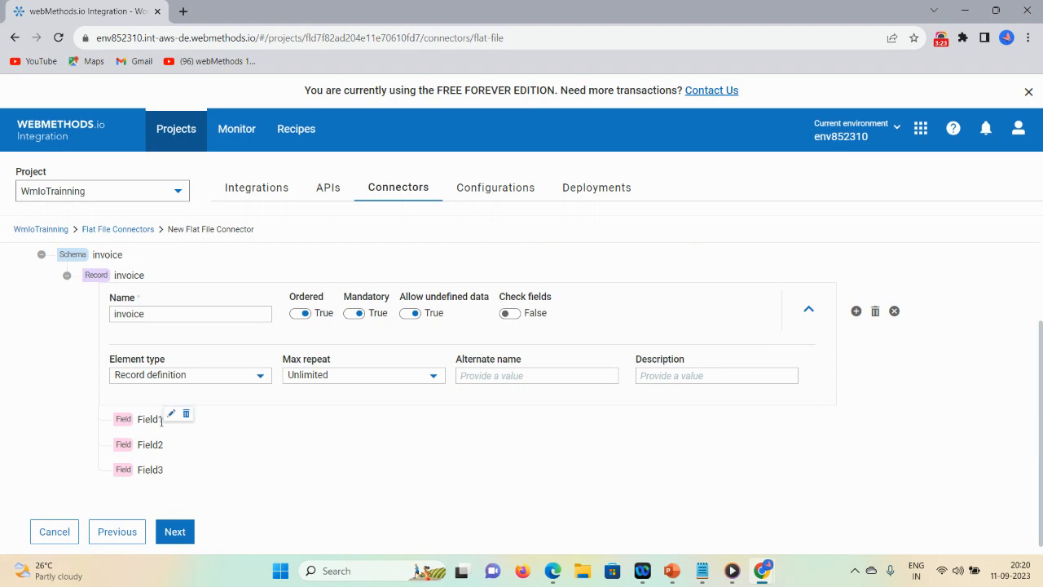
Step: Rename Field1, Field2 and Field3 to id, country and model
left_click(149, 419)
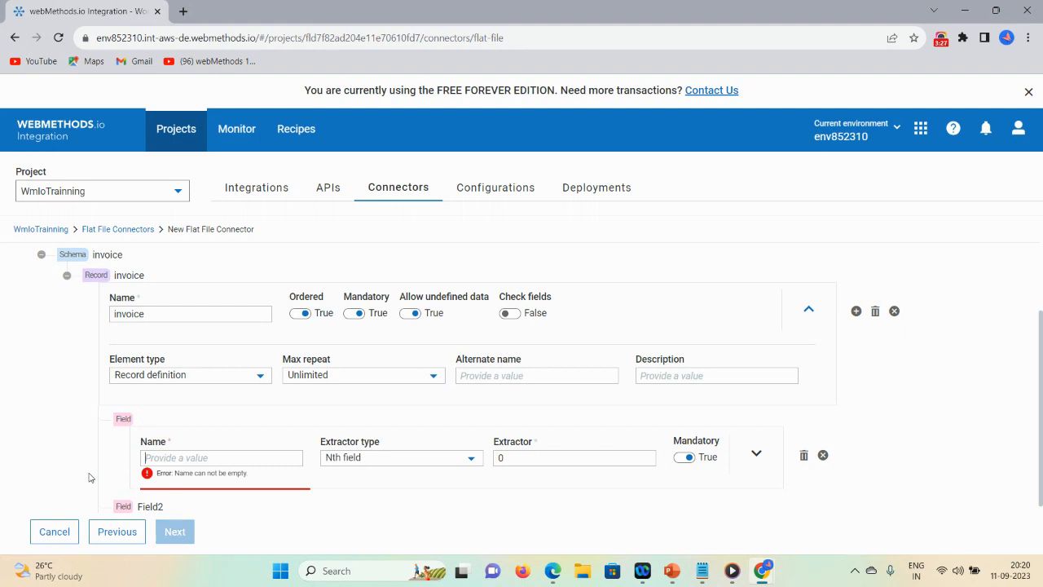
type("i")
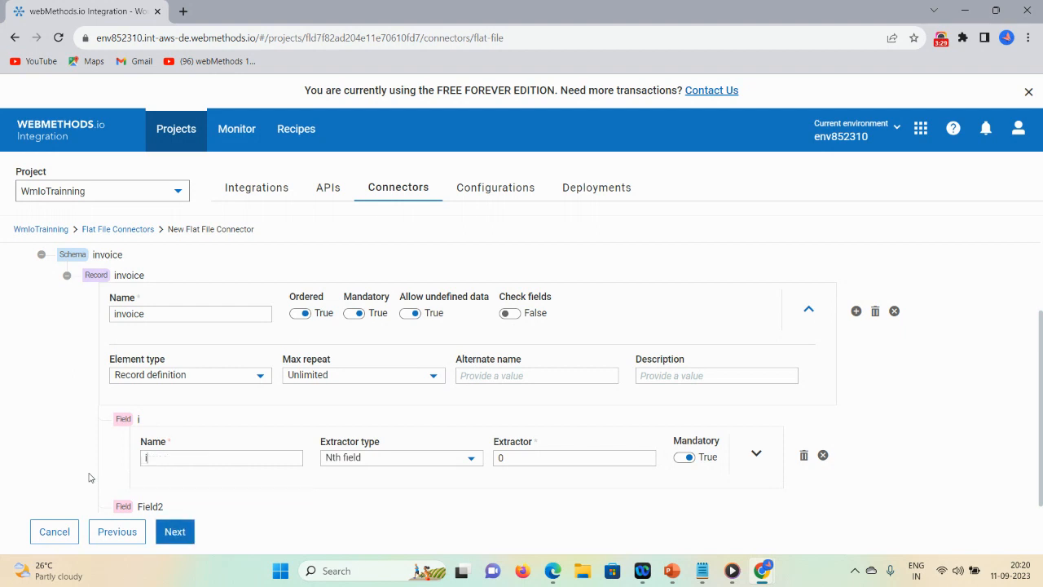
type("d")
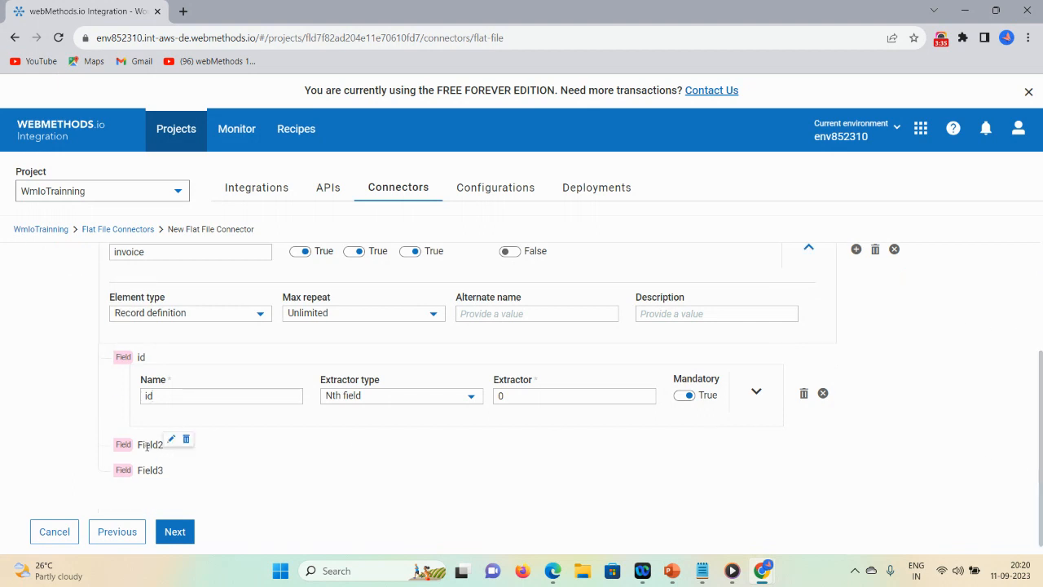
left_click(171, 439)
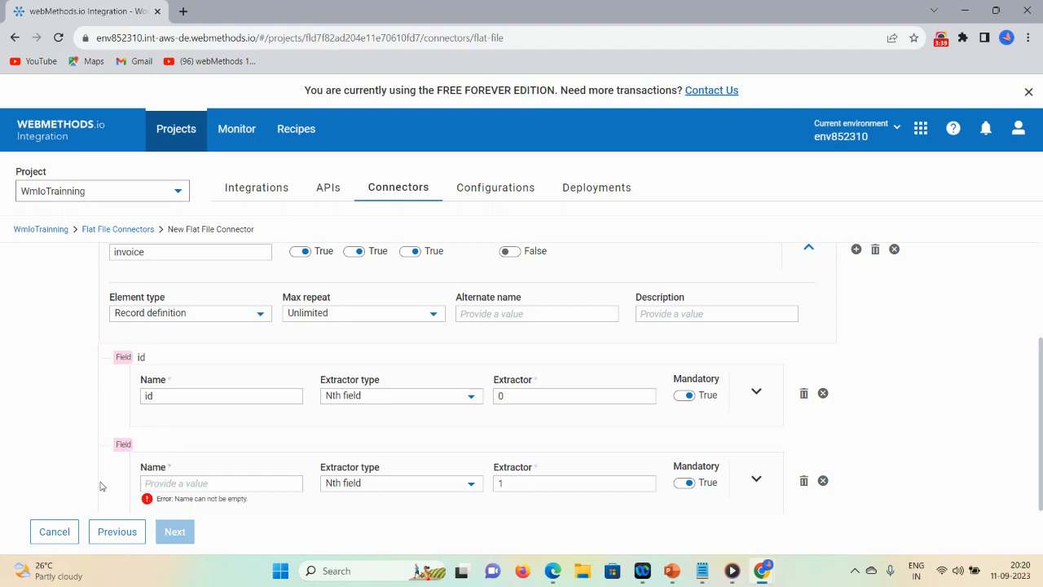
type("country")
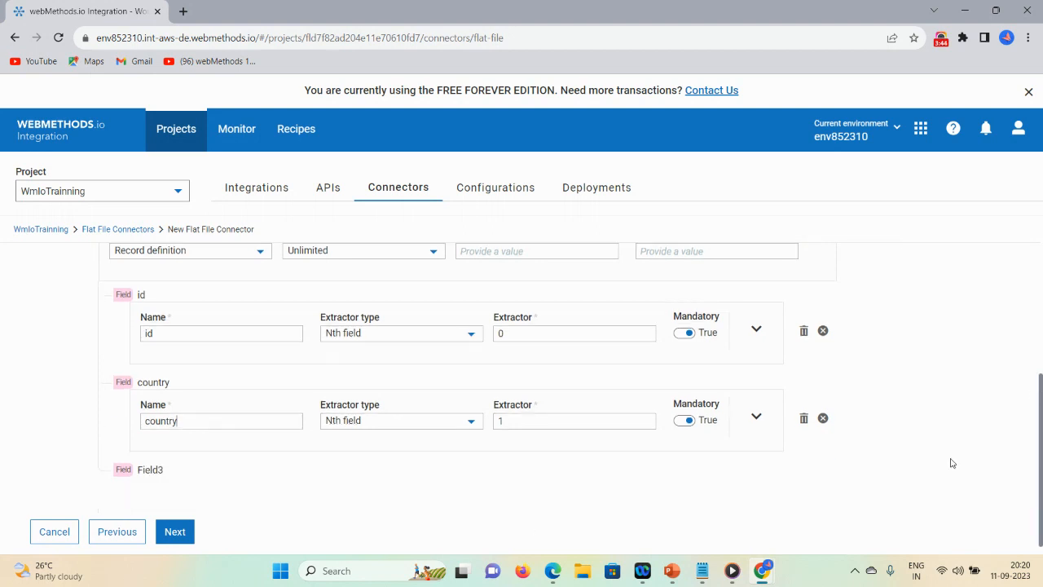
mouse_move(168, 474)
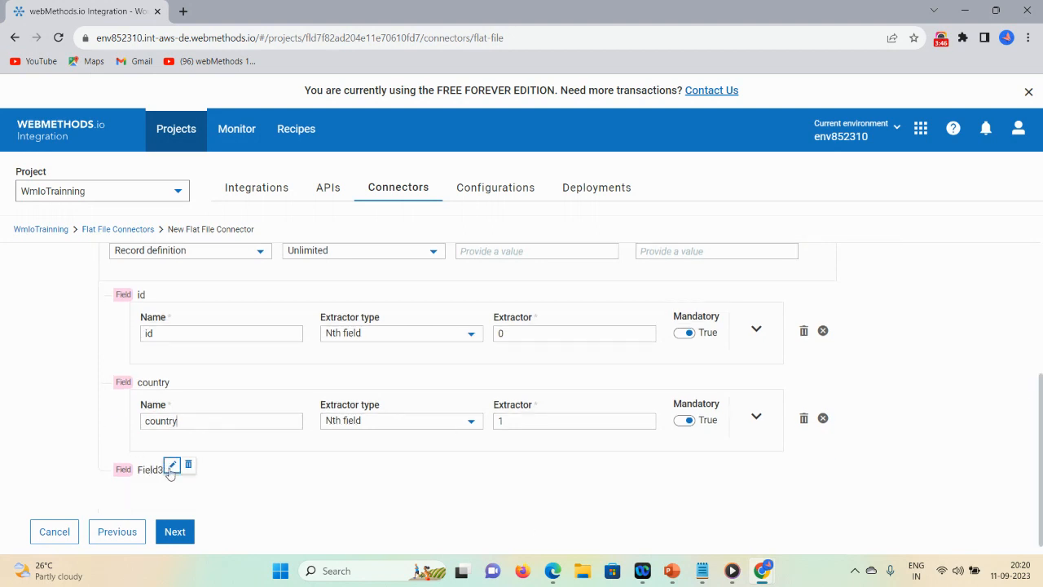
left_click(172, 464)
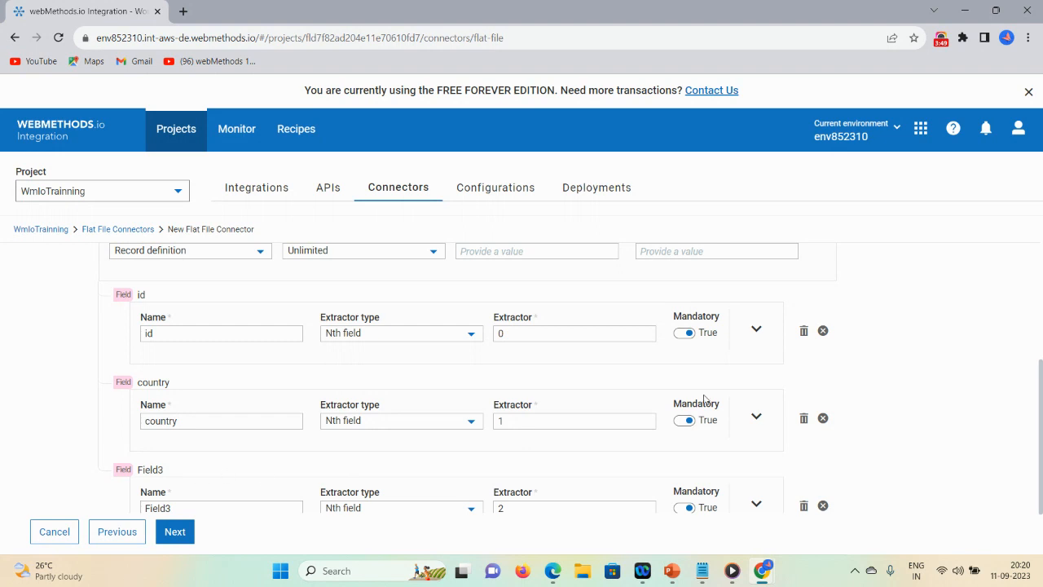
scroll("down", 3)
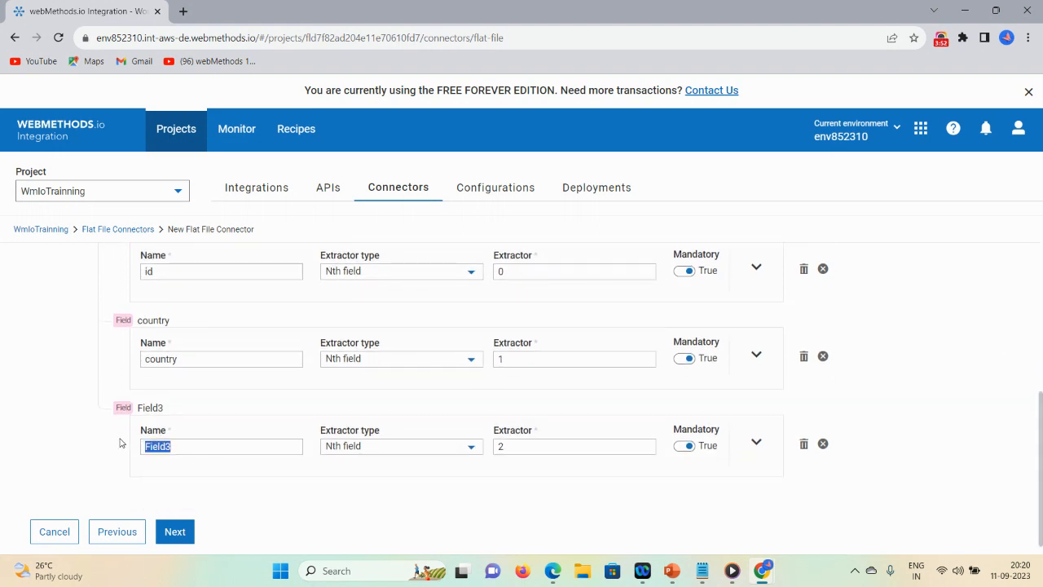
type("model")
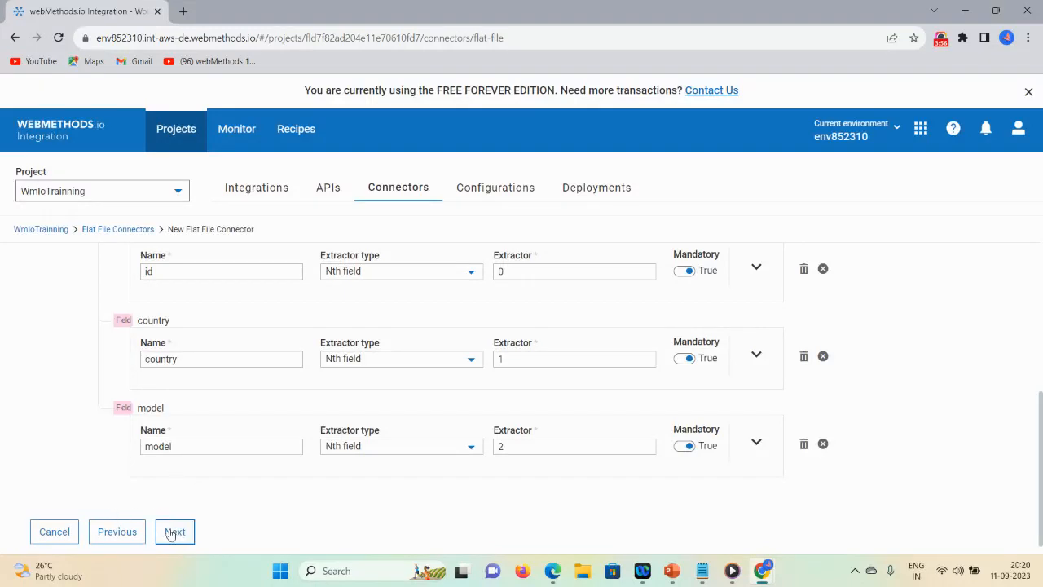
Step: Review the invoice connector's Summary and File Type settings, then save it
left_click(175, 531)
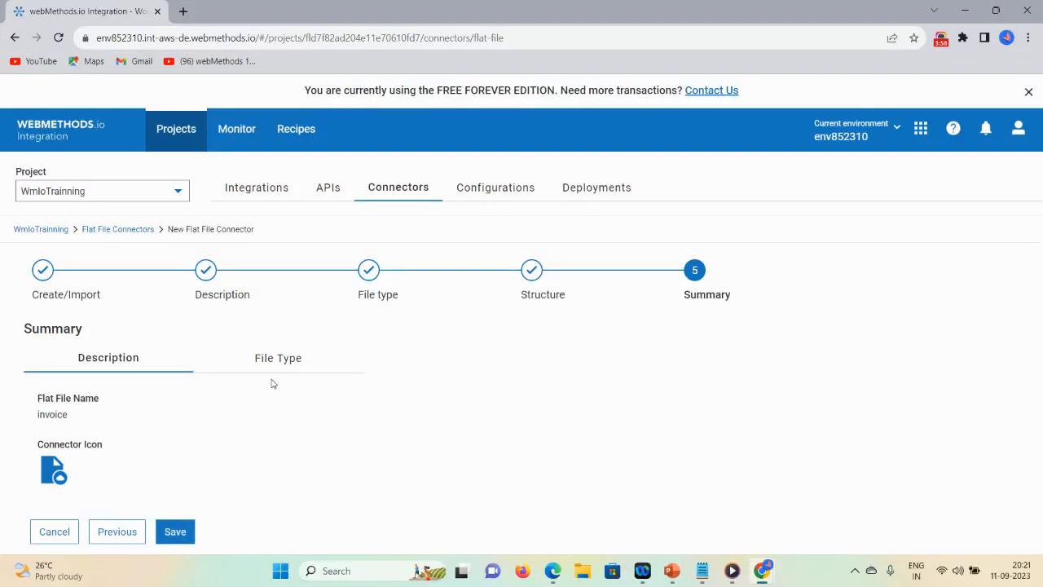
mouse_move(72, 421)
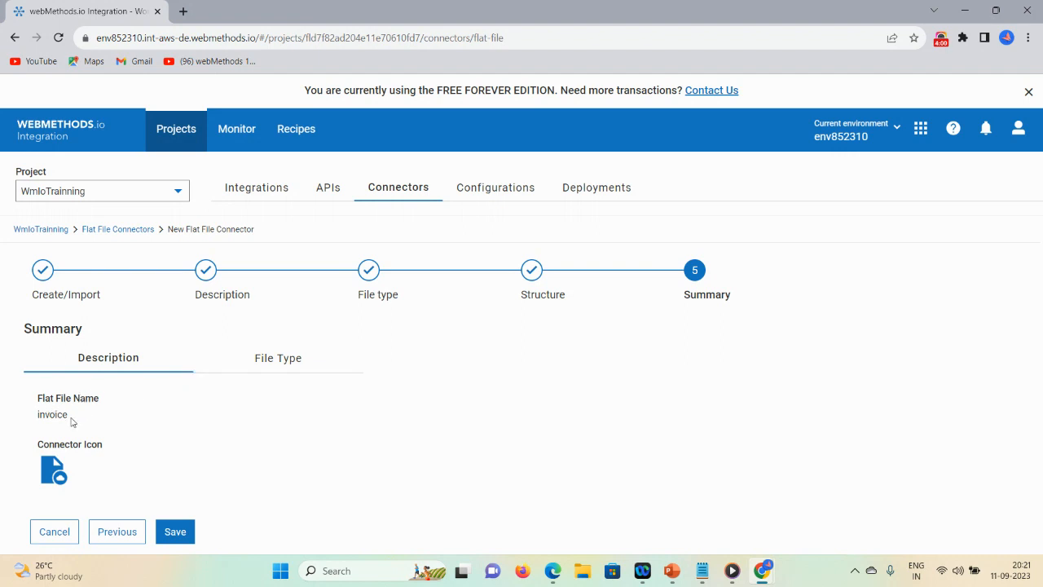
mouse_move(98, 458)
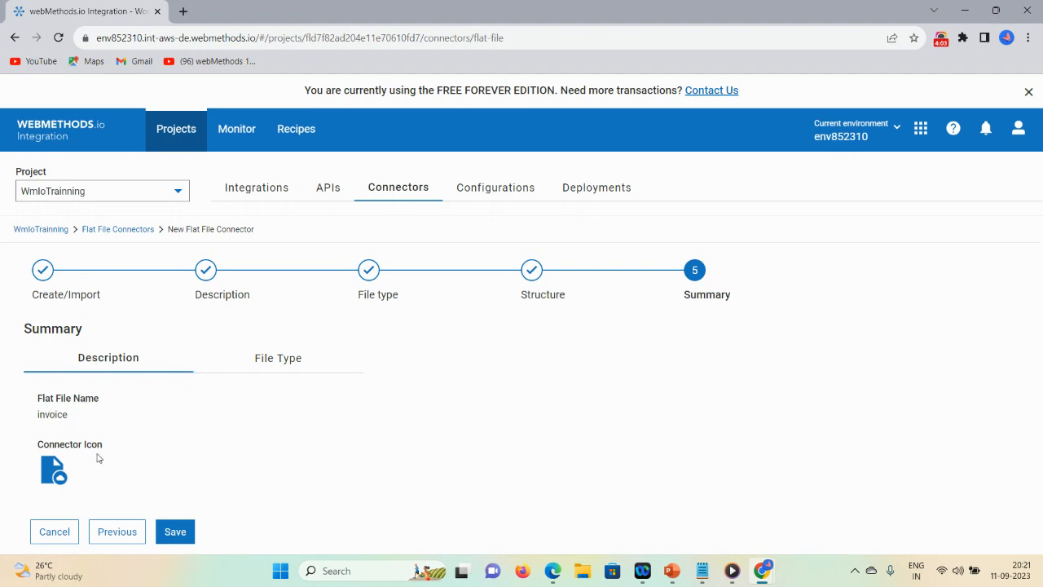
left_click(277, 357)
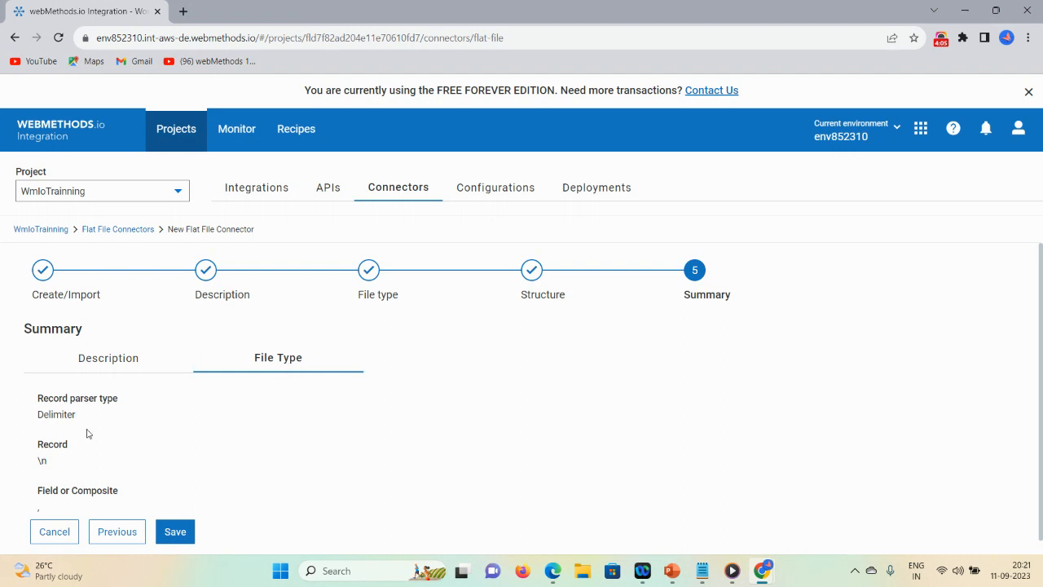
mouse_move(66, 485)
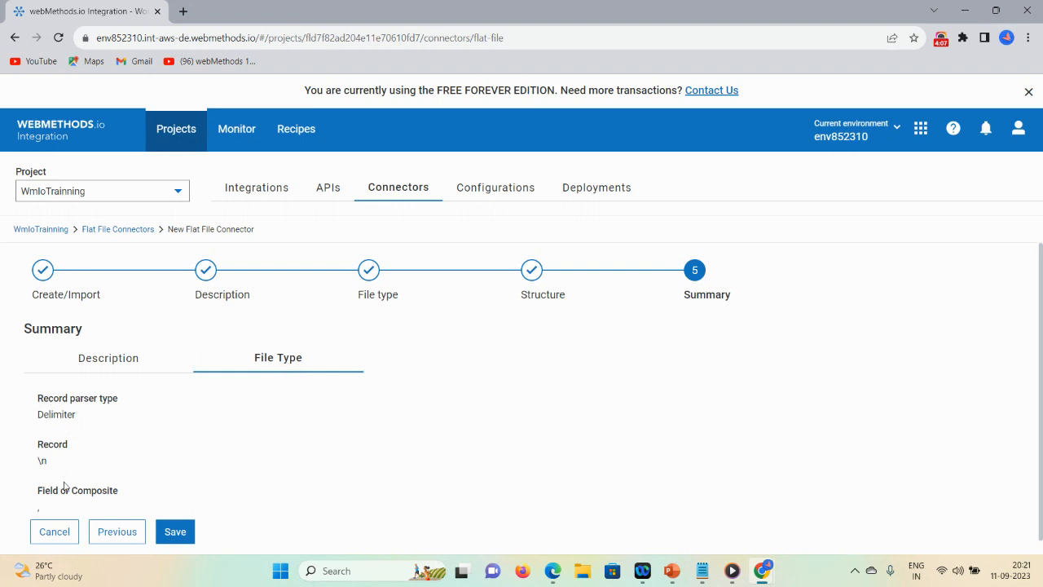
mouse_move(54, 507)
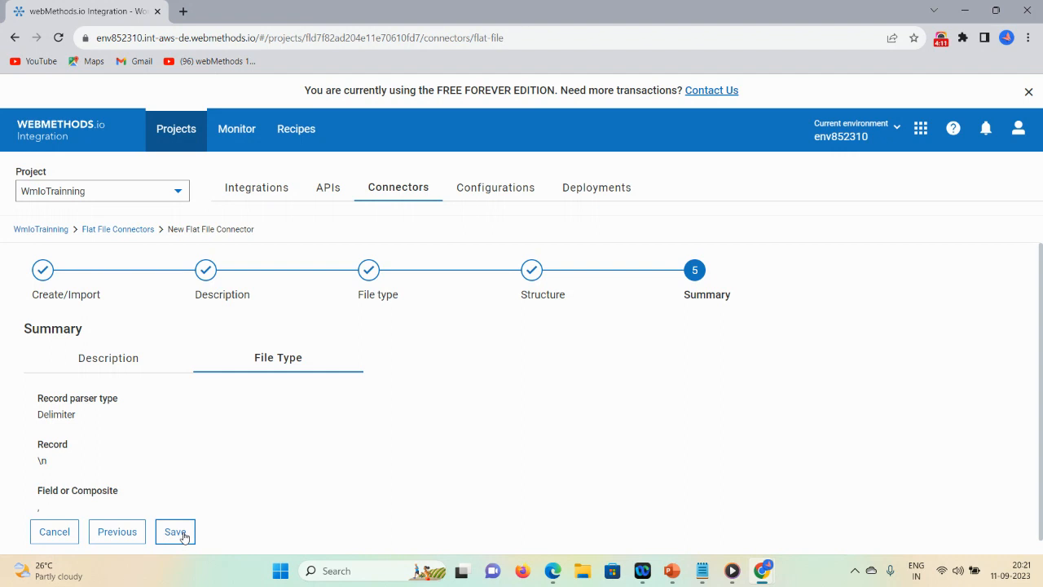
left_click(174, 531)
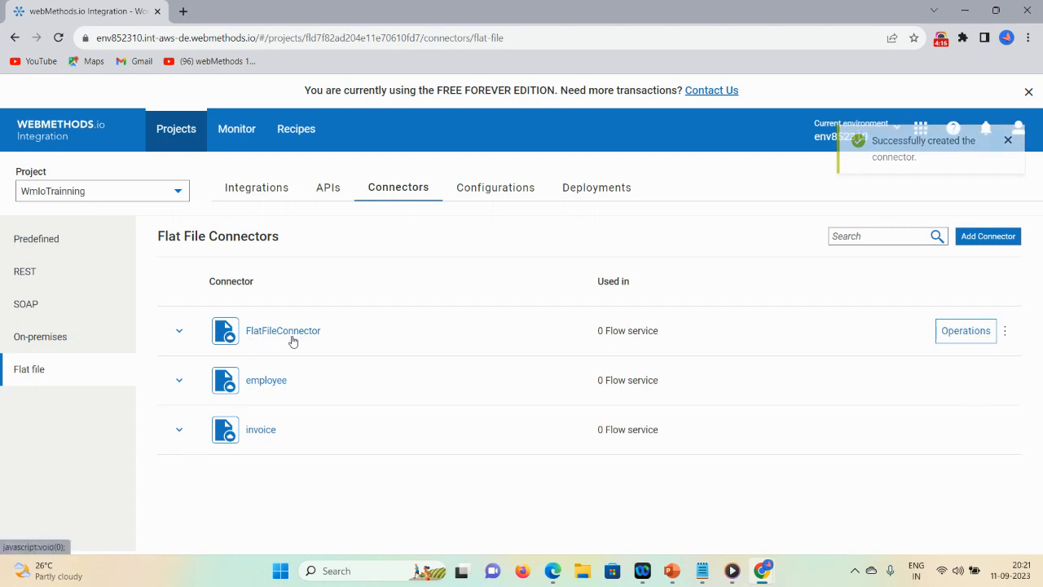
mouse_move(271, 437)
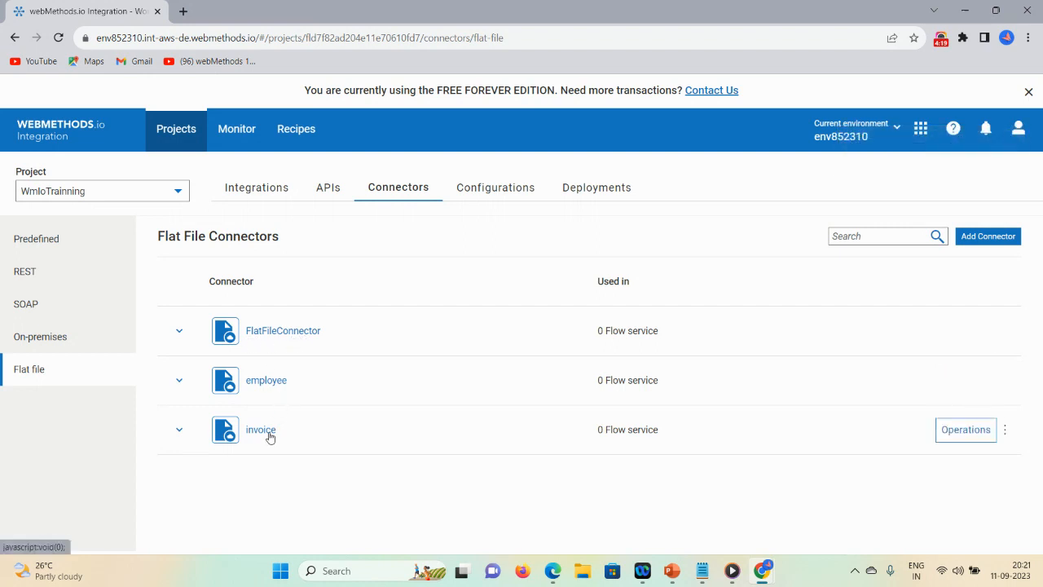
mouse_move(288, 432)
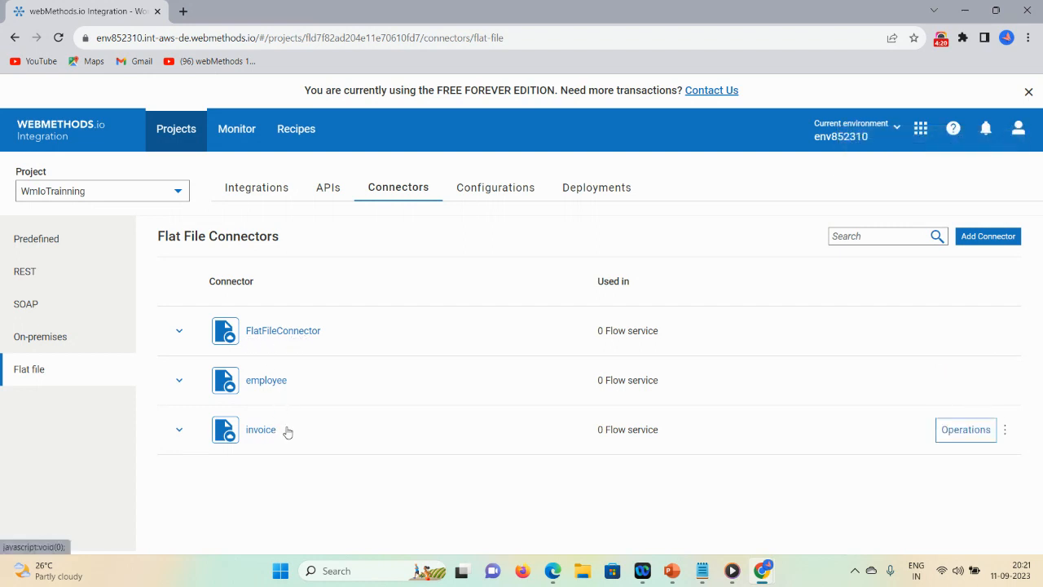
mouse_move(304, 429)
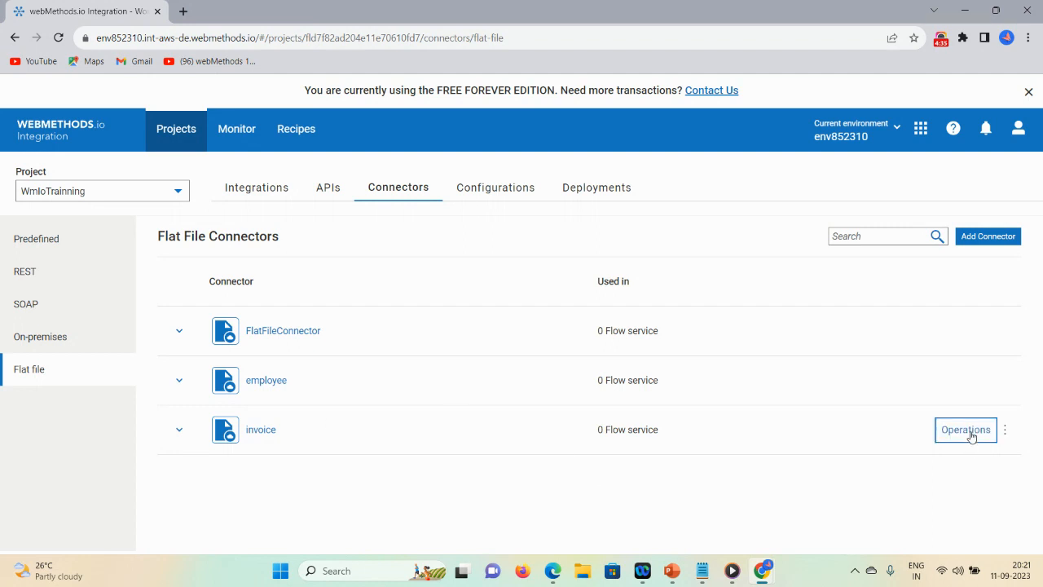
Step: Open the Test form for the invoice connector's convertFlatFileToDocument operation
left_click(964, 429)
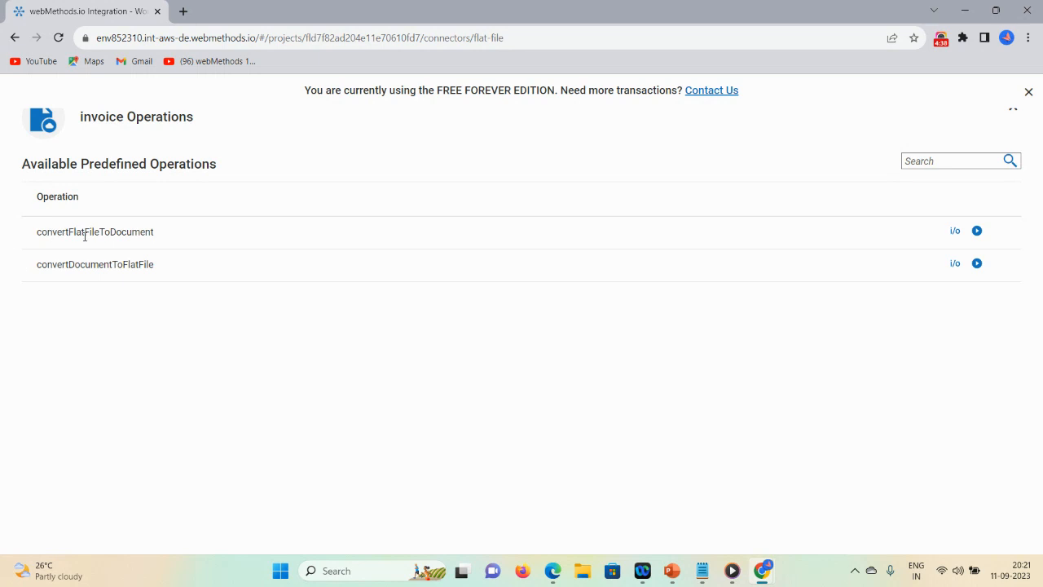
mouse_move(935, 224)
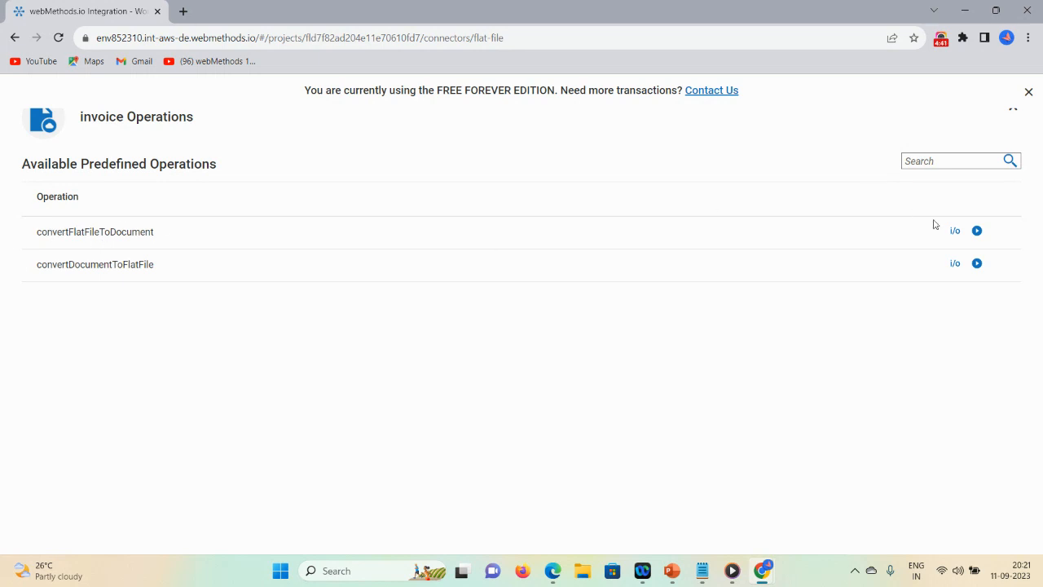
mouse_move(976, 230)
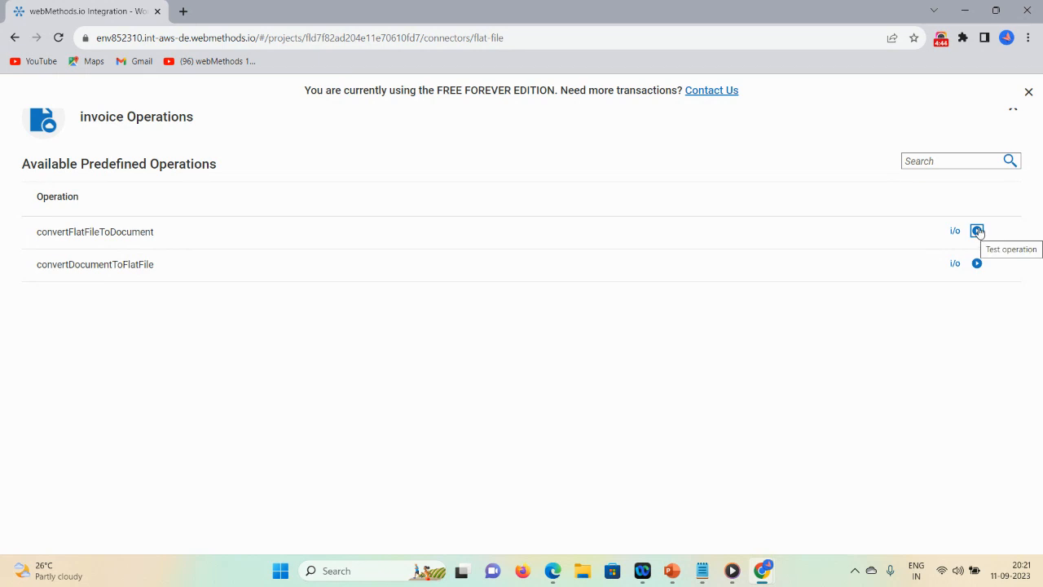
left_click(976, 231)
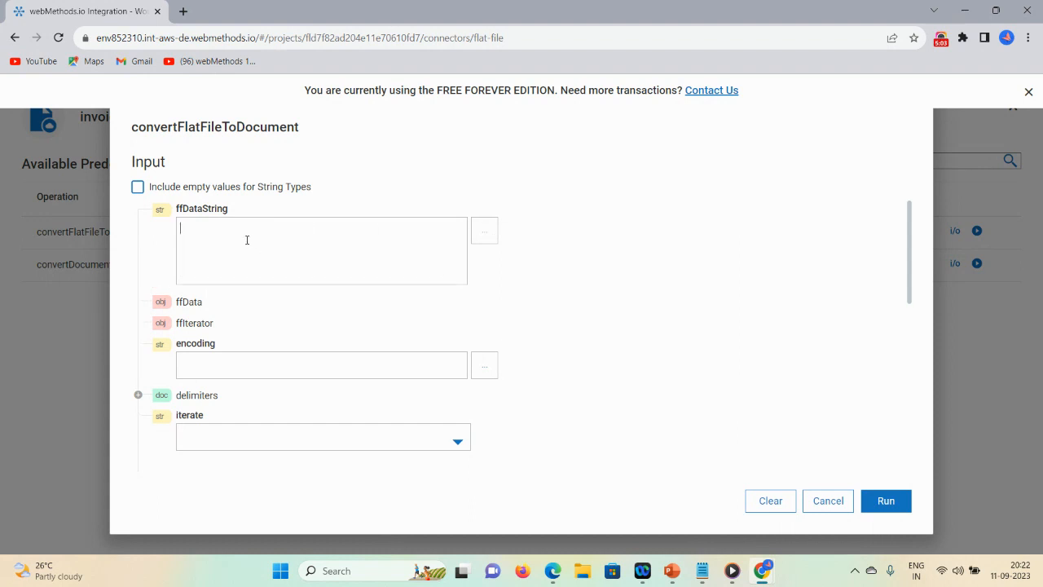
Step: Enter CSV lines like '1,IND,Laptop' into ffDataString and run the test
type("1,IND,Laptop")
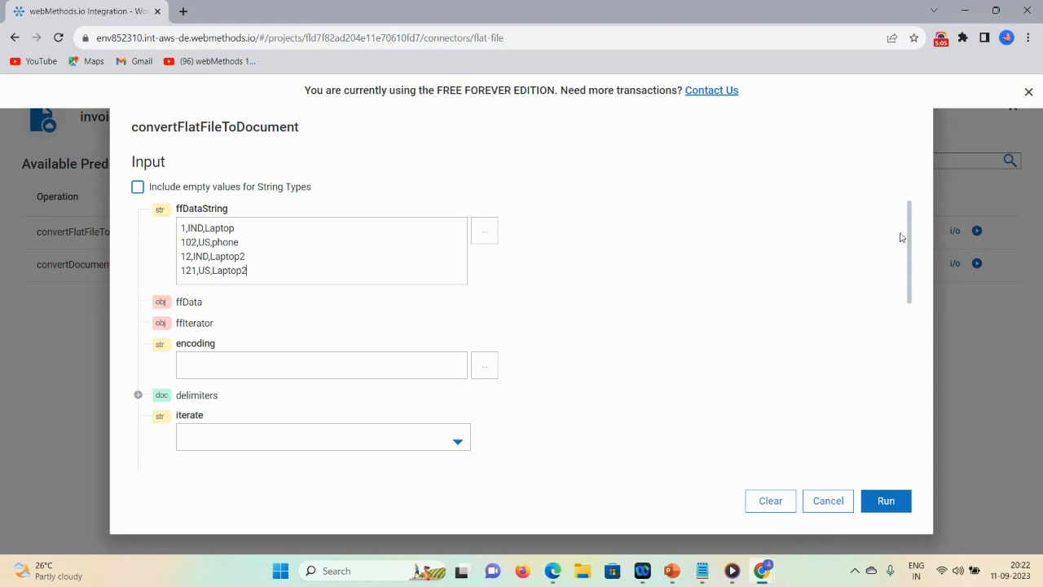
scroll("down", 3)
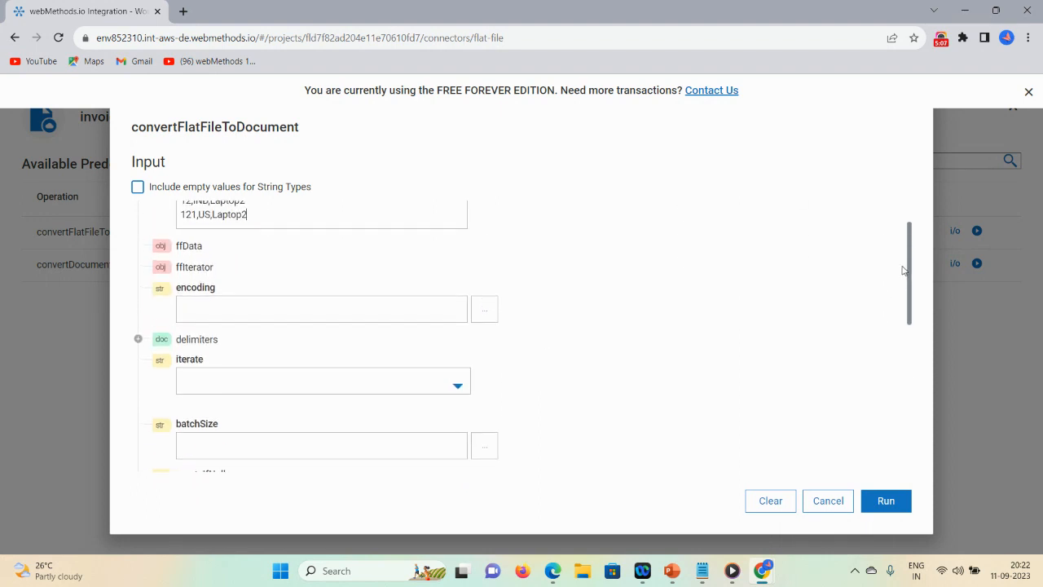
left_click(886, 500)
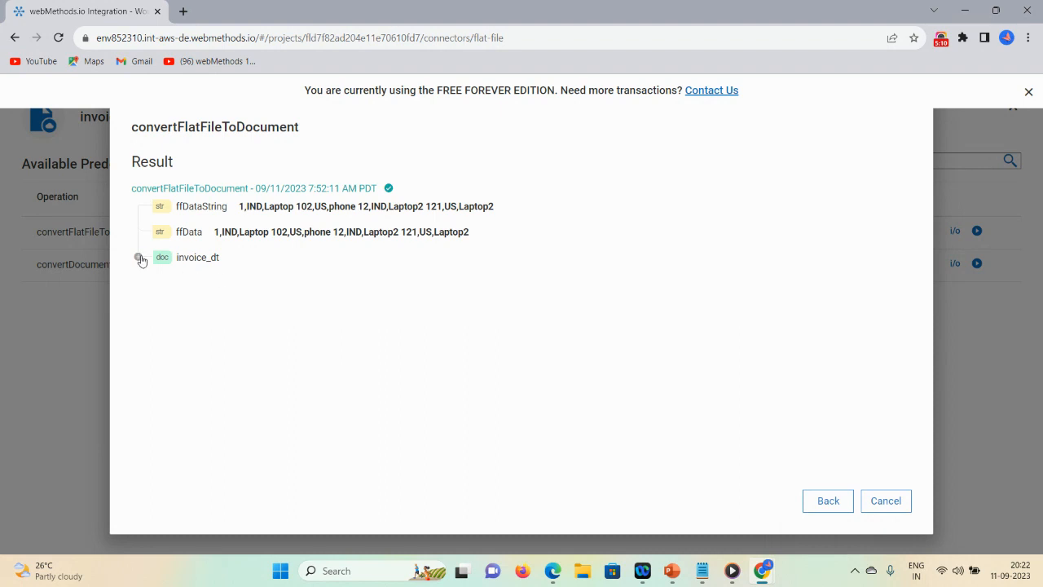
Step: Expand invoice_dt and the invoice list to check the four invoices' id, country and model values
left_click(138, 257)
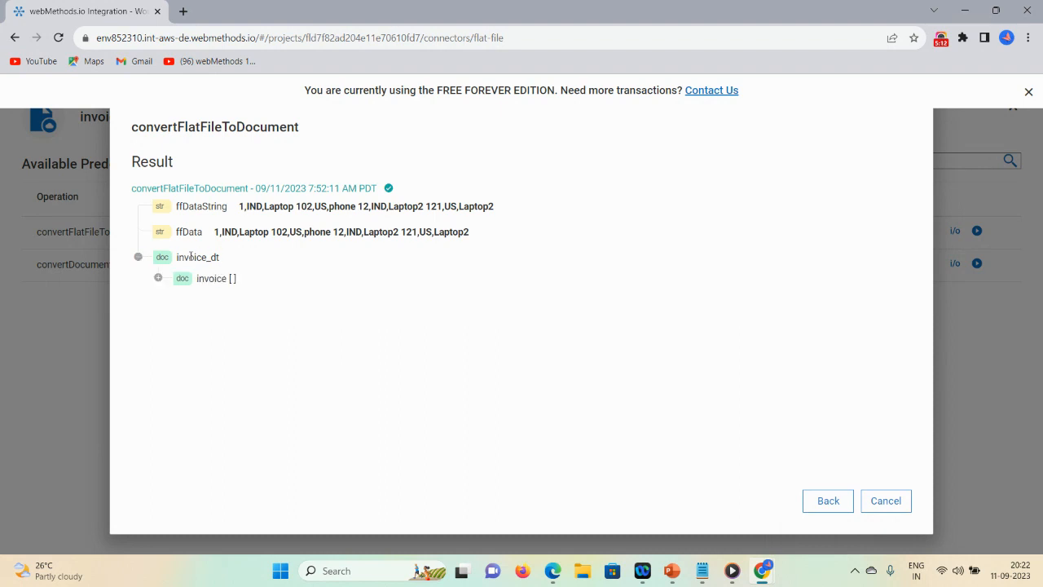
left_click(158, 278)
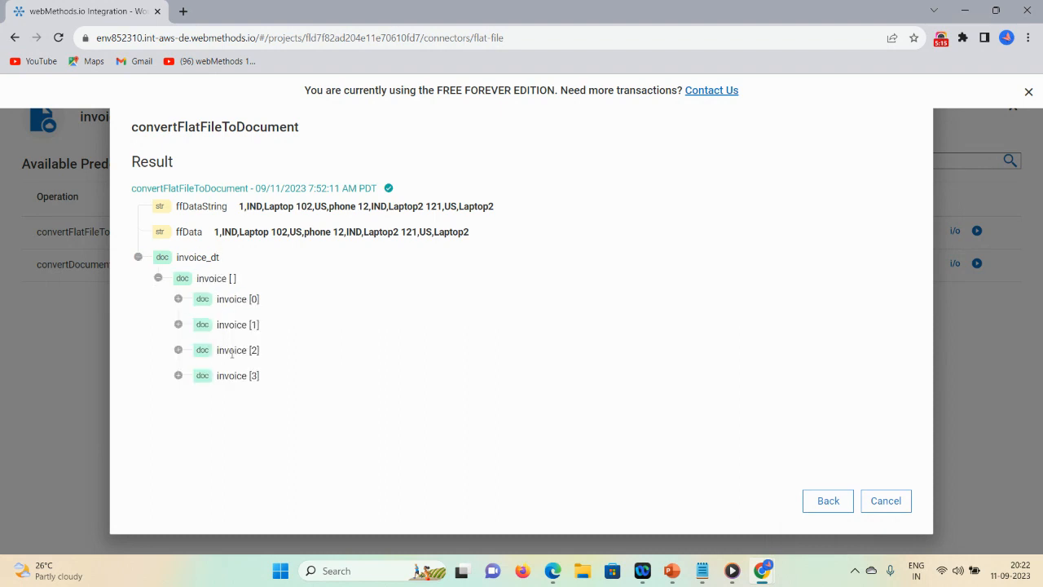
left_click(177, 299)
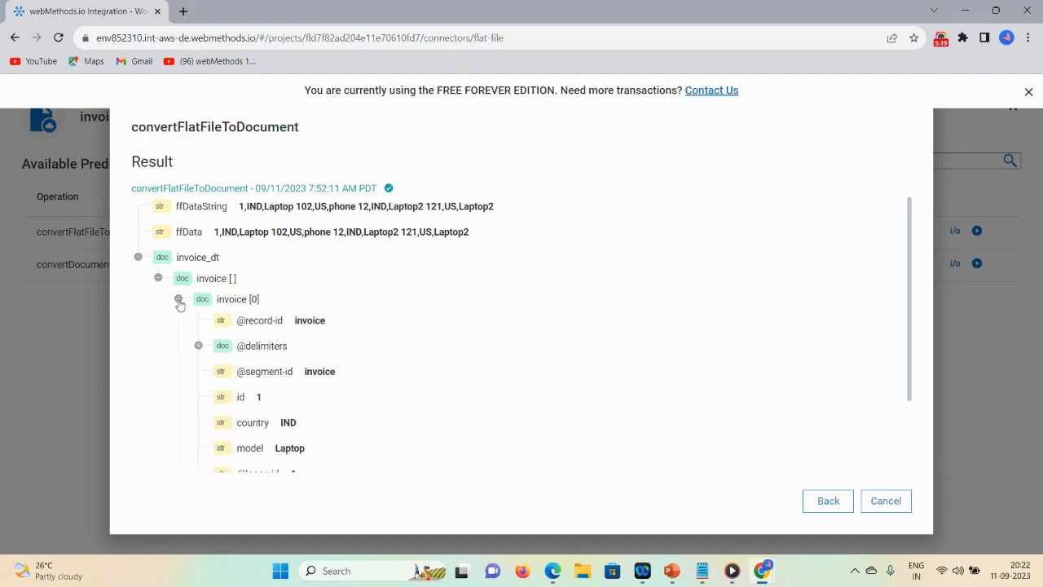
left_click(178, 299)
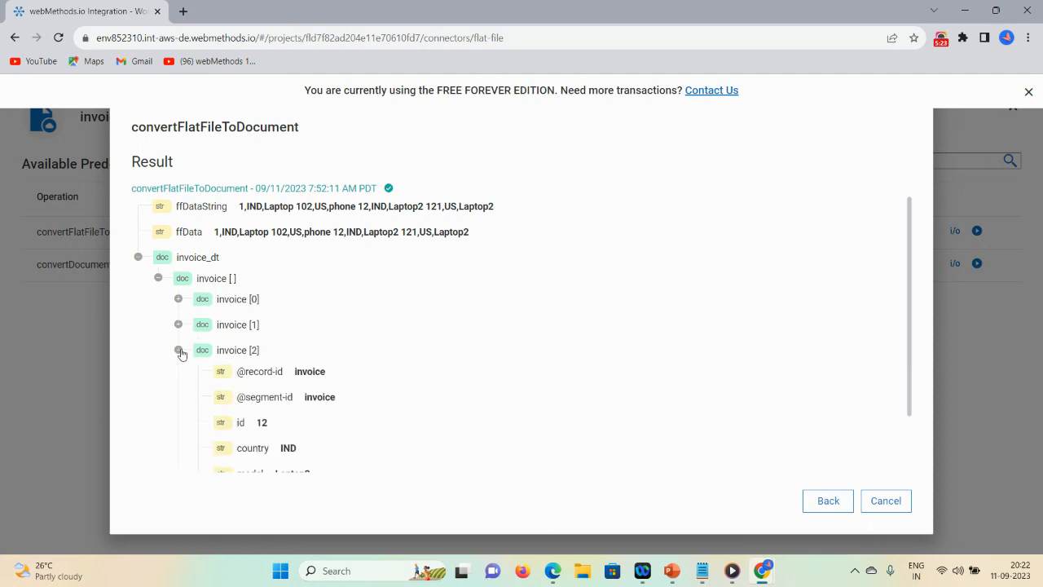
mouse_move(908, 368)
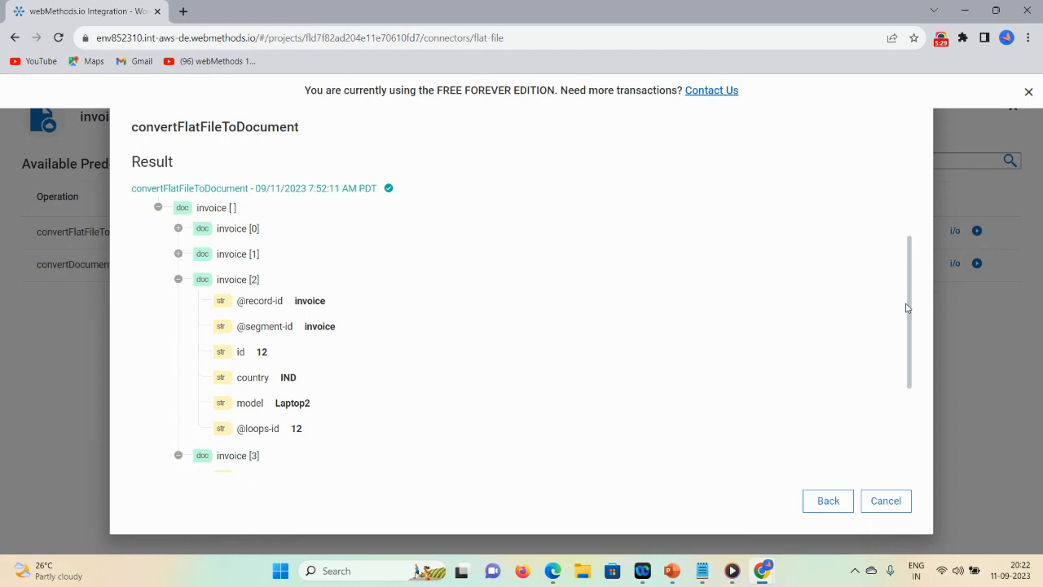
scroll("down", 3)
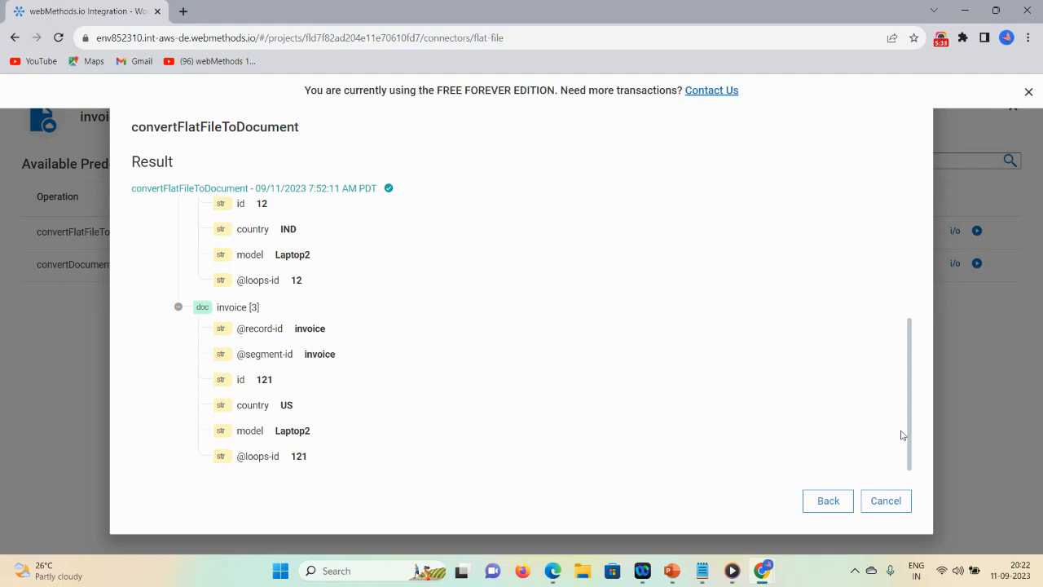
mouse_move(892, 382)
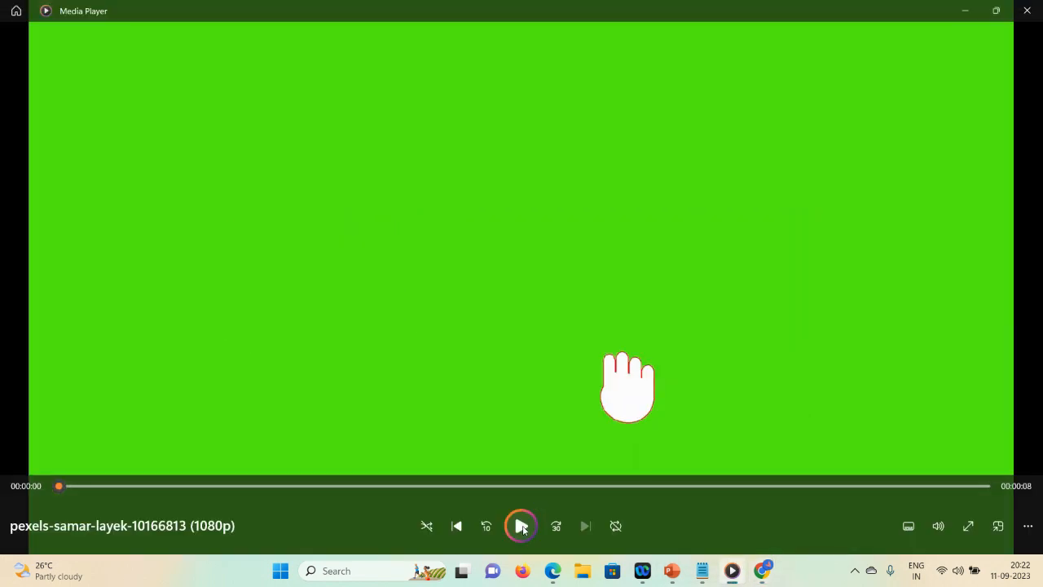
Step: Start playback of the green-screen subscribe-button animation in Media Player
left_click(520, 525)
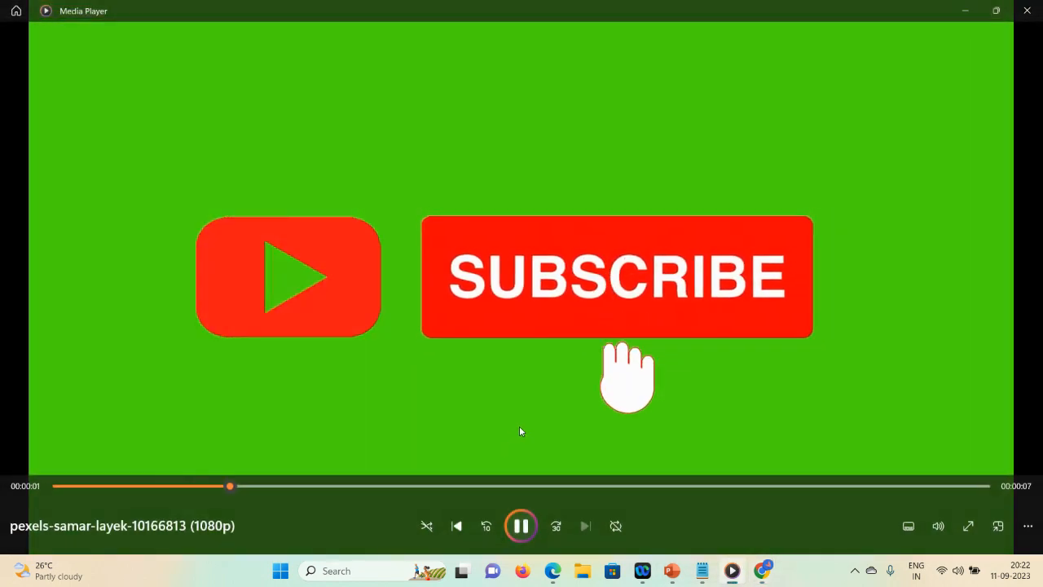